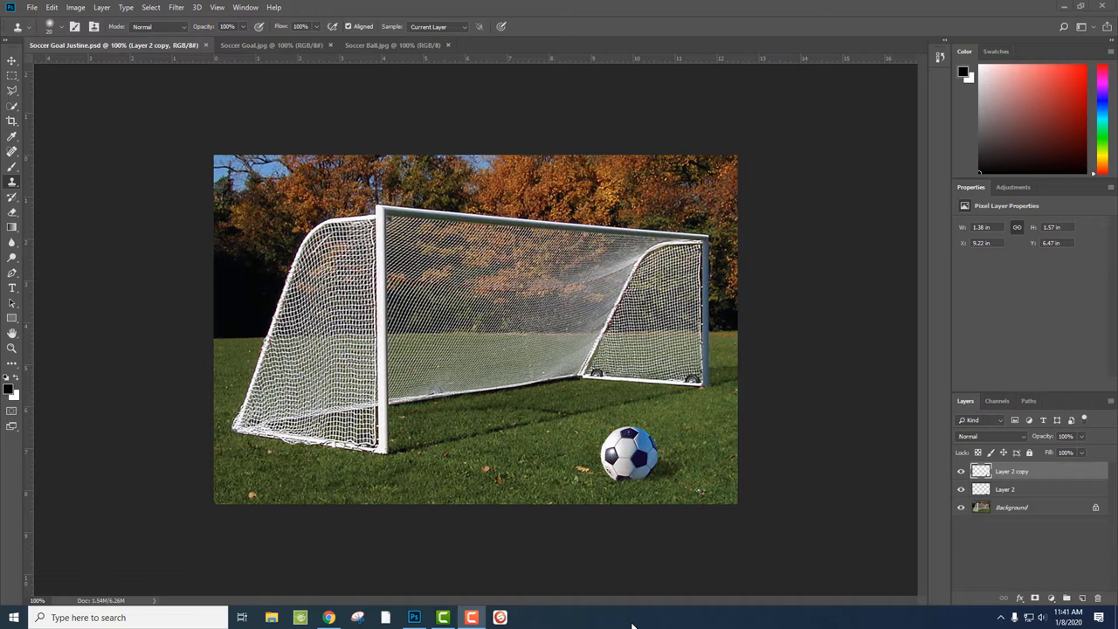
mouse_move(437, 224)
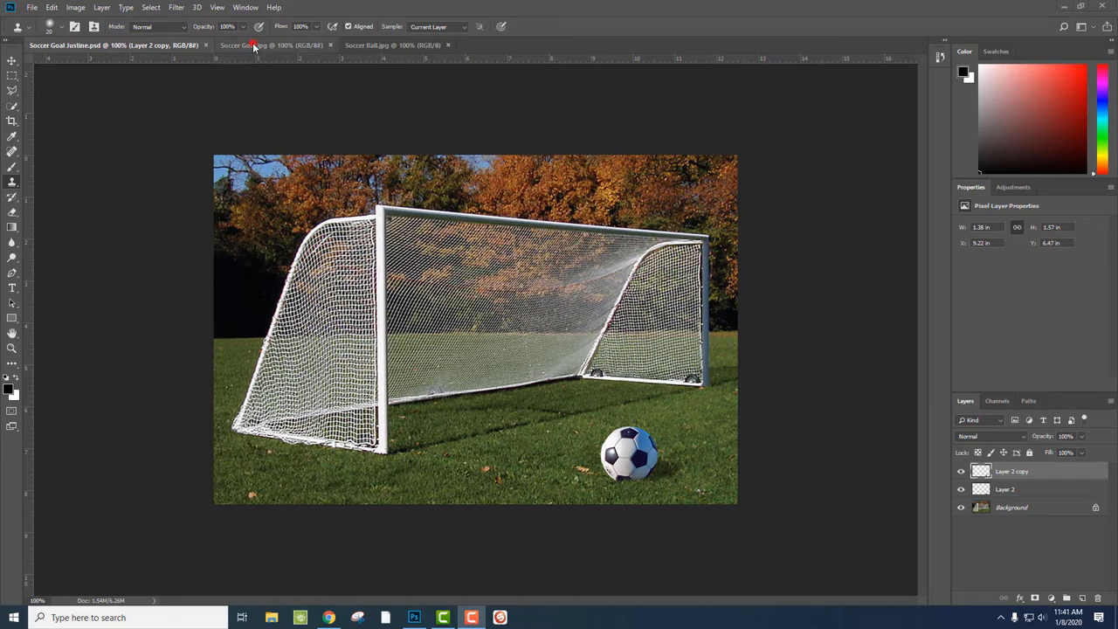
Preview the original goal photo, the ball photo and the finished composite
click(271, 45)
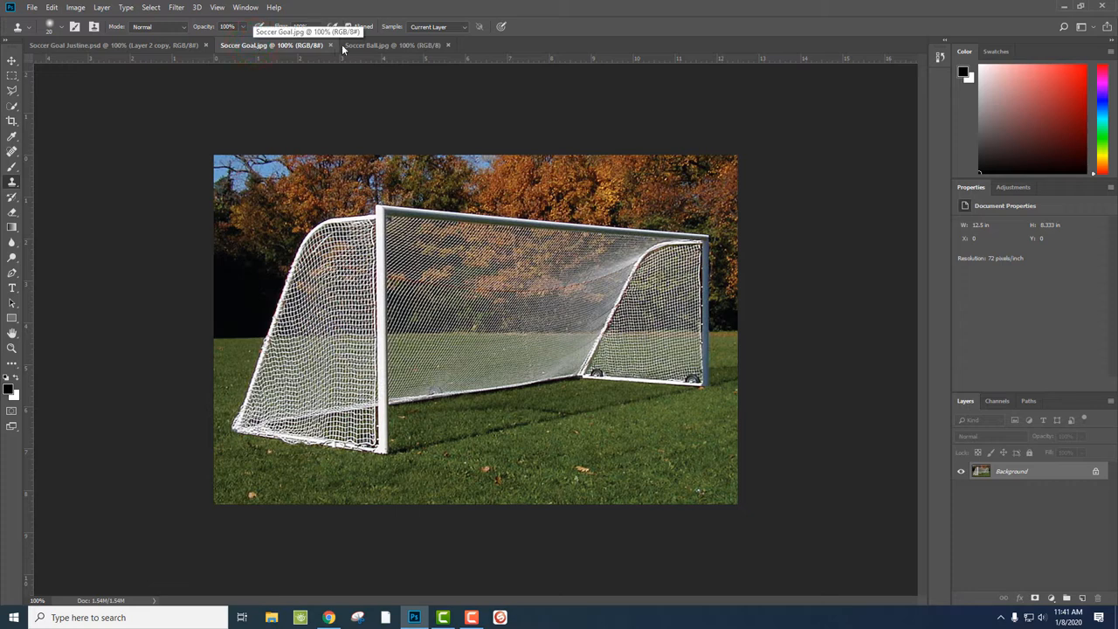
click(392, 45)
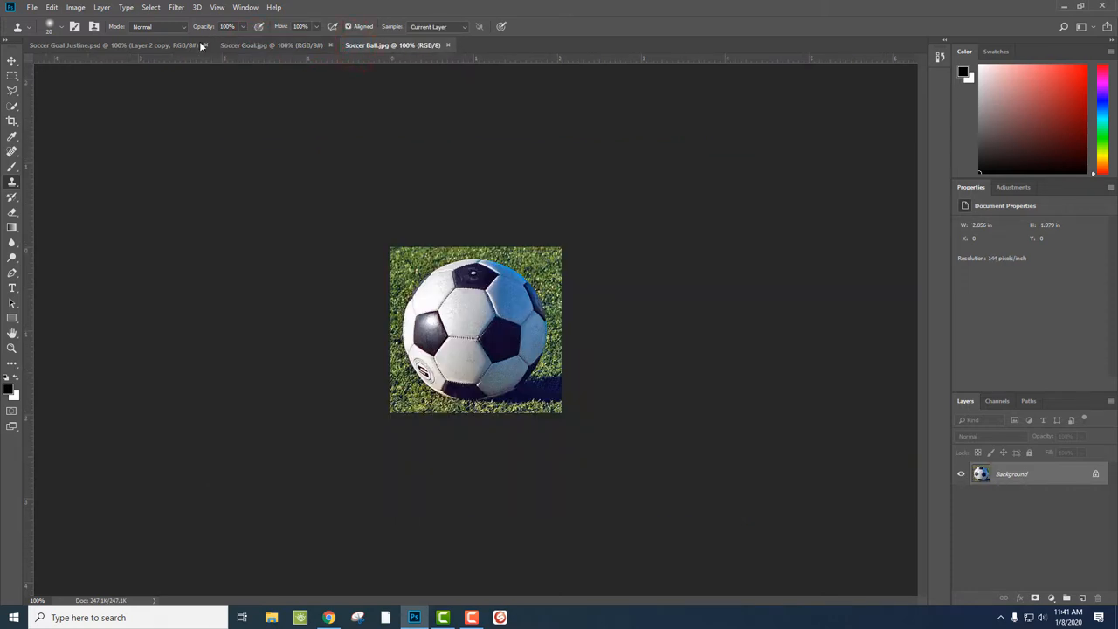
click(114, 45)
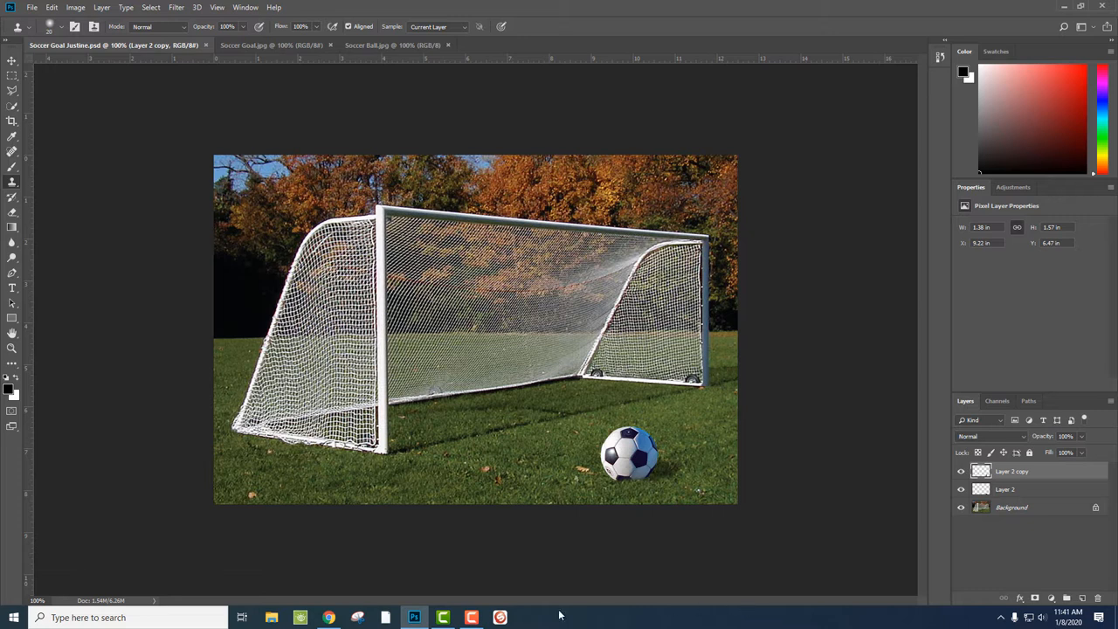
mouse_move(356, 603)
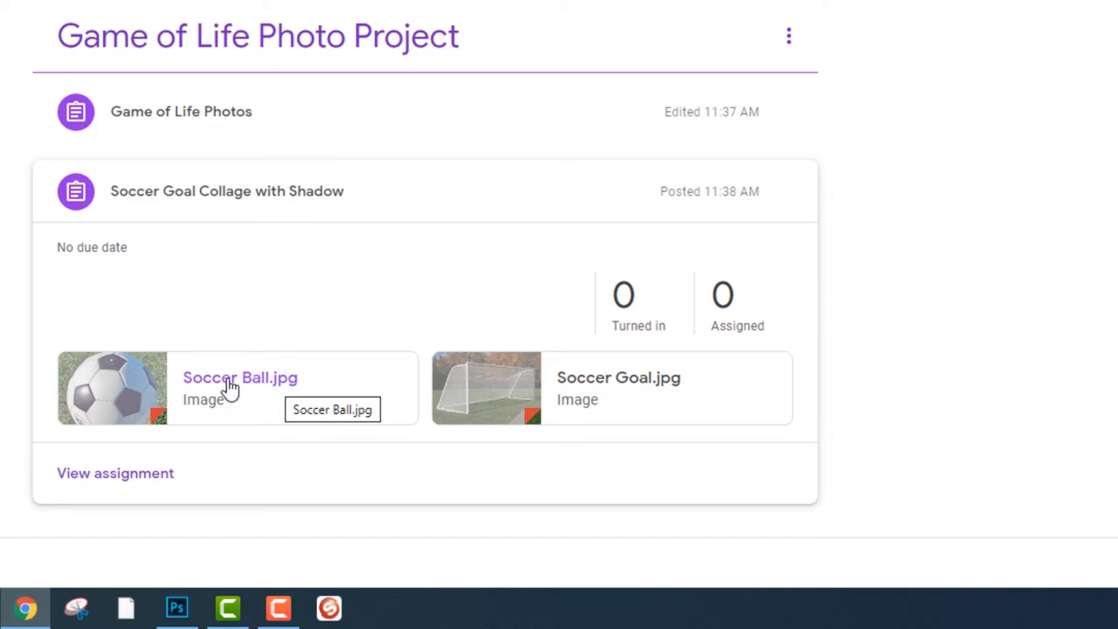
Download the Soccer Ball.jpg attachment into the Downloads folder
click(241, 377)
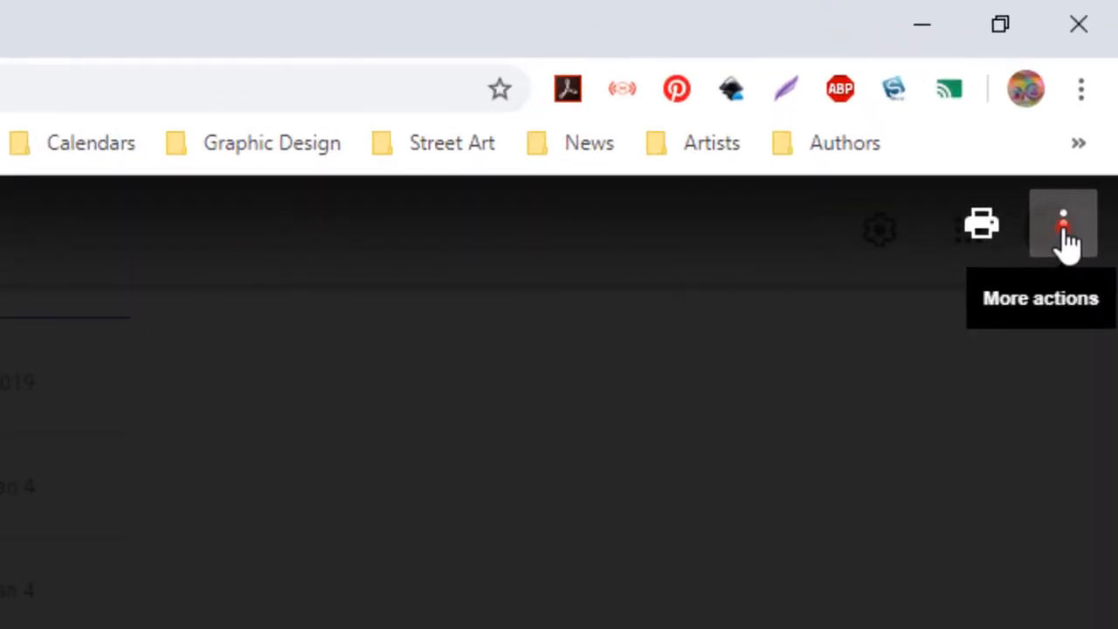
click(1063, 225)
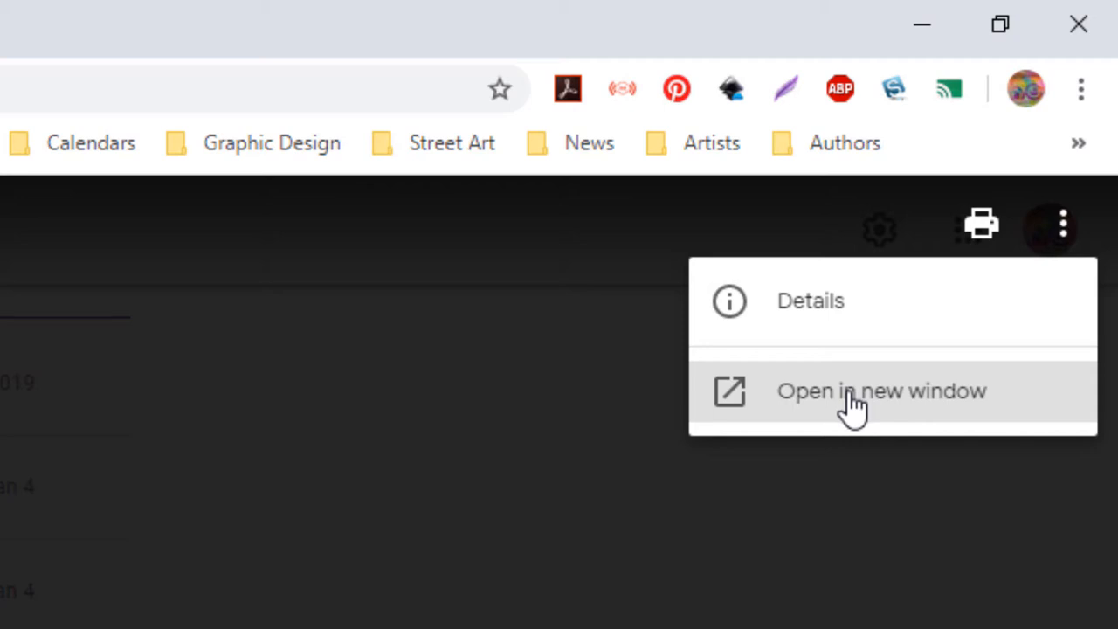
click(881, 390)
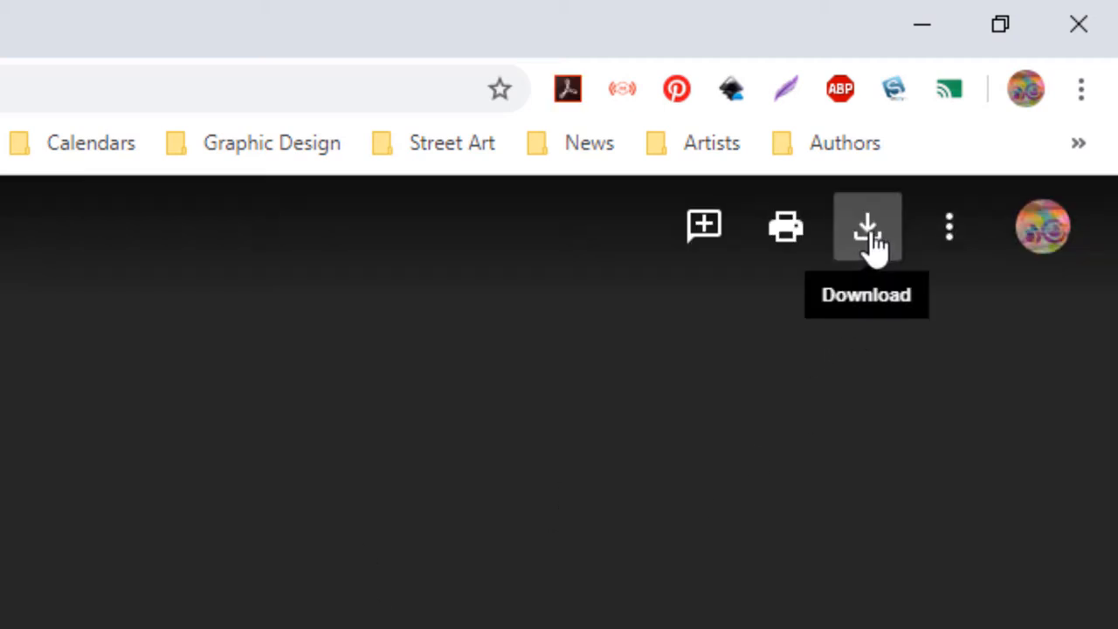
click(866, 226)
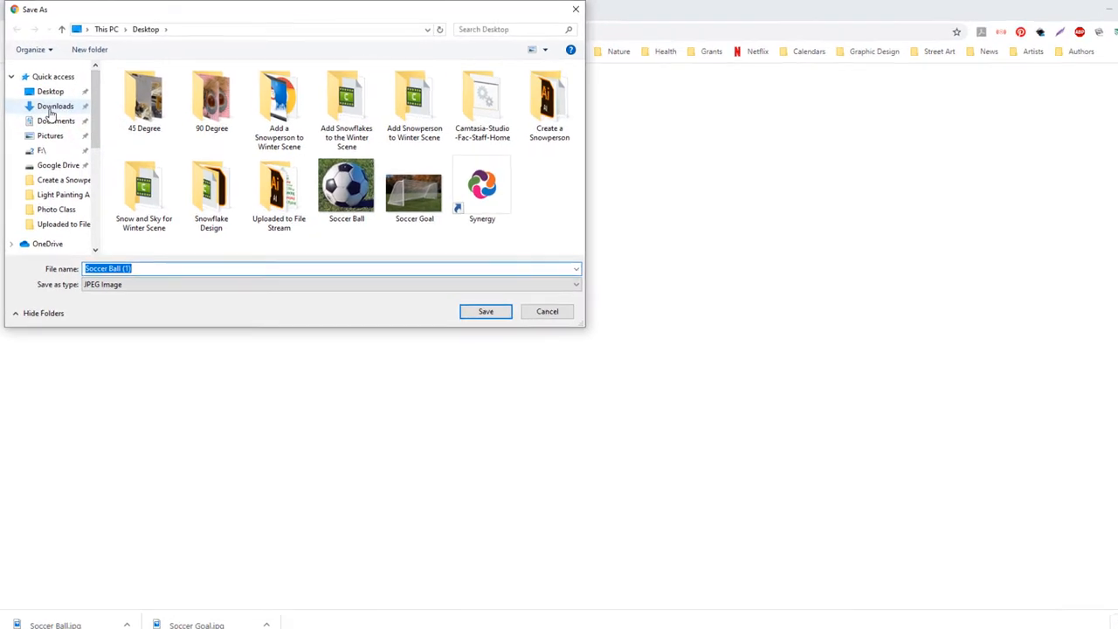
click(56, 106)
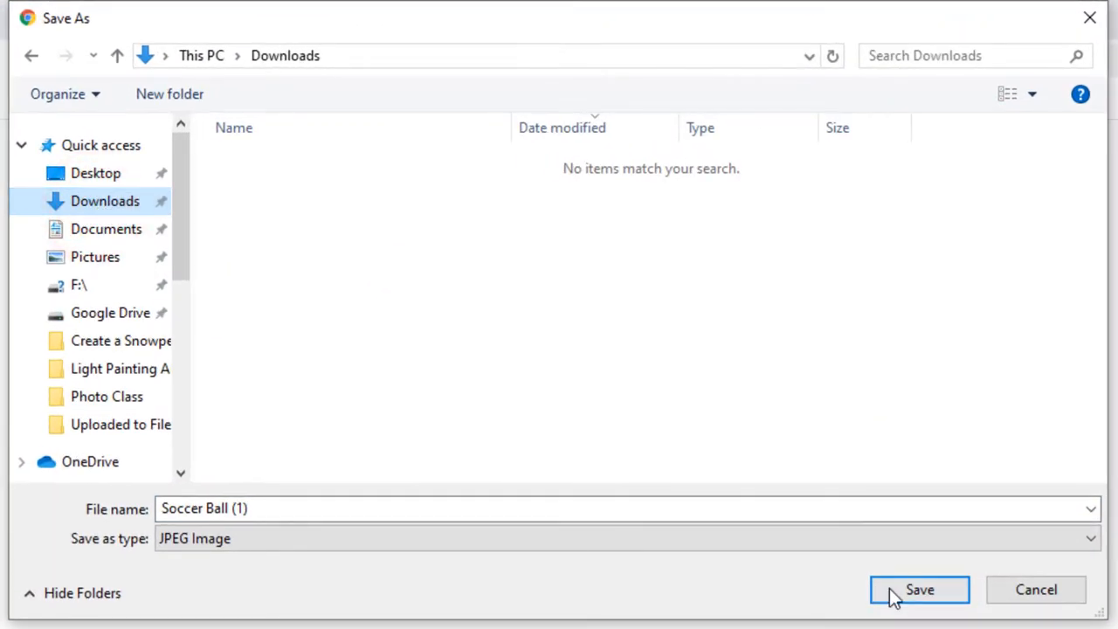
click(919, 590)
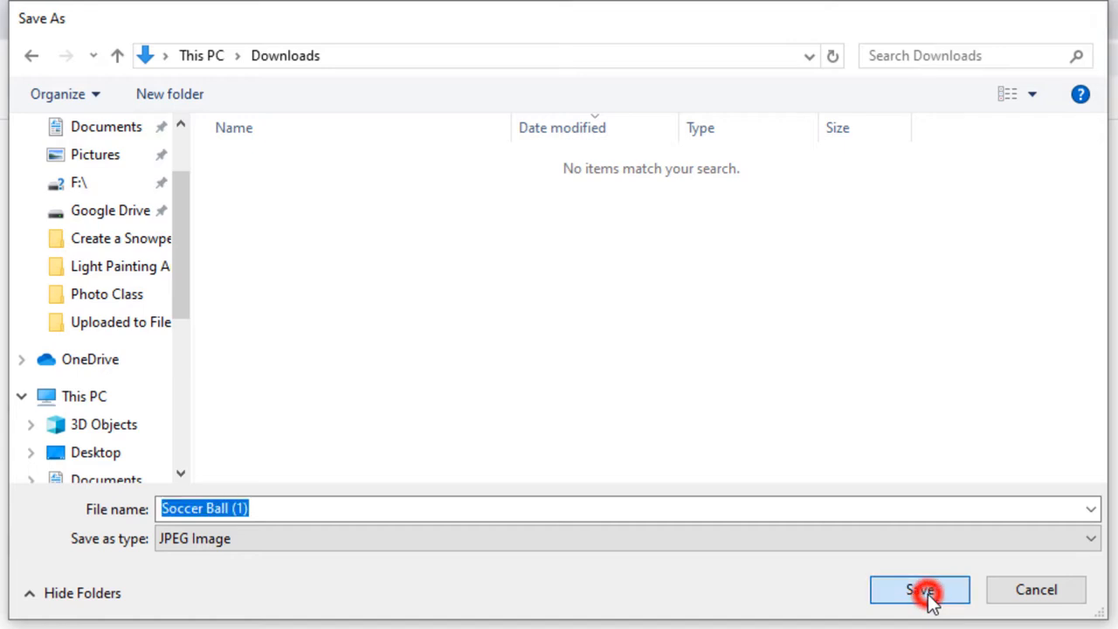
click(919, 590)
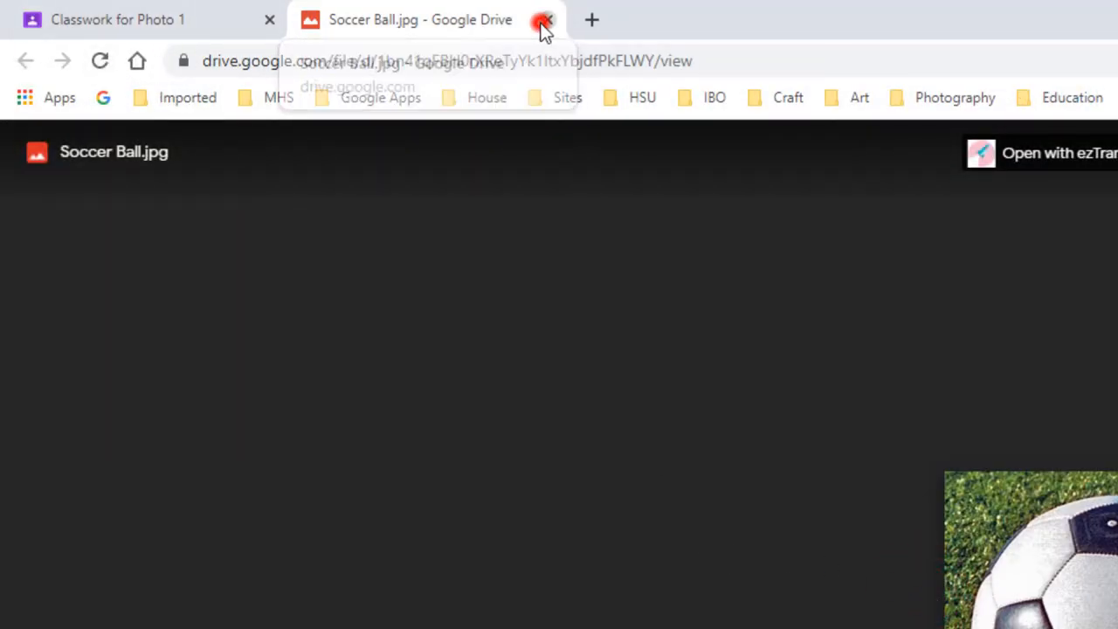
Close the ball image page and save the Soccer Goal image to Downloads
click(545, 19)
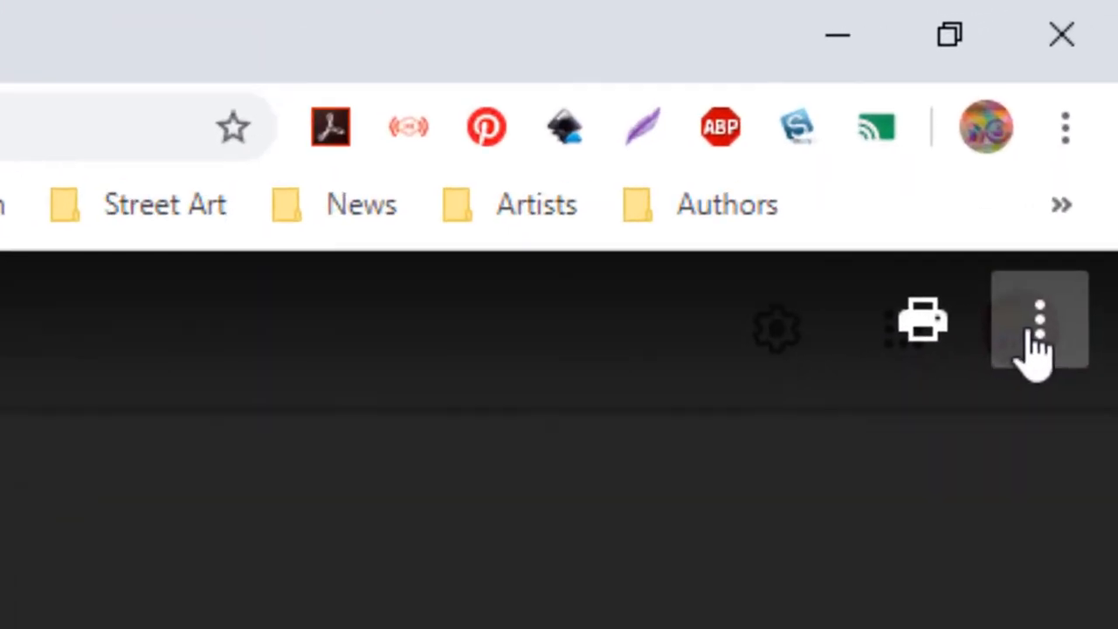
click(1038, 321)
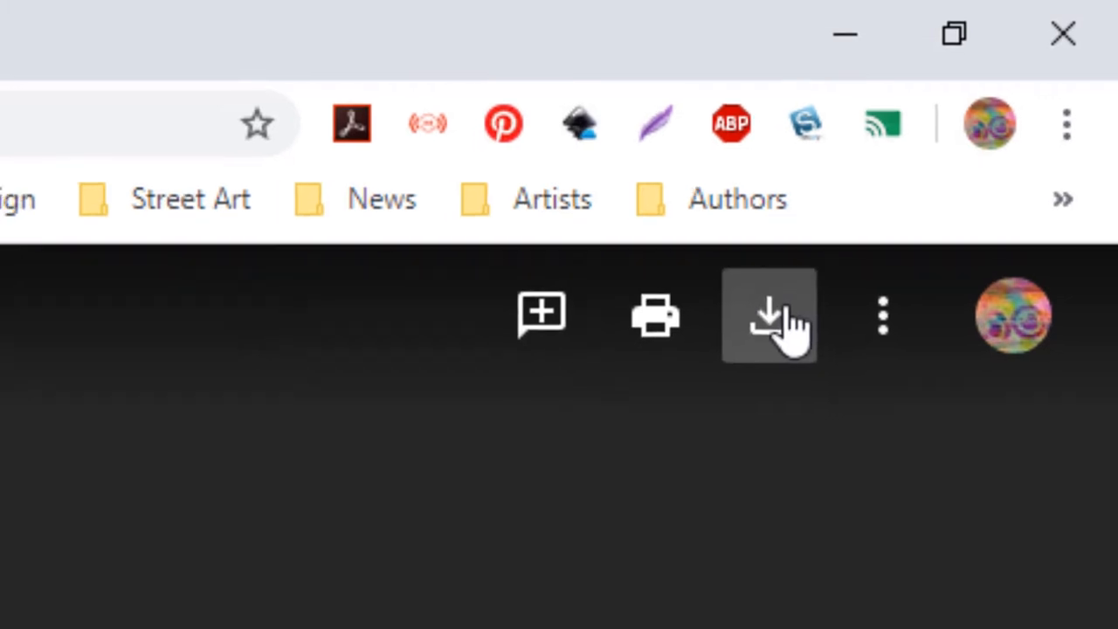
click(769, 314)
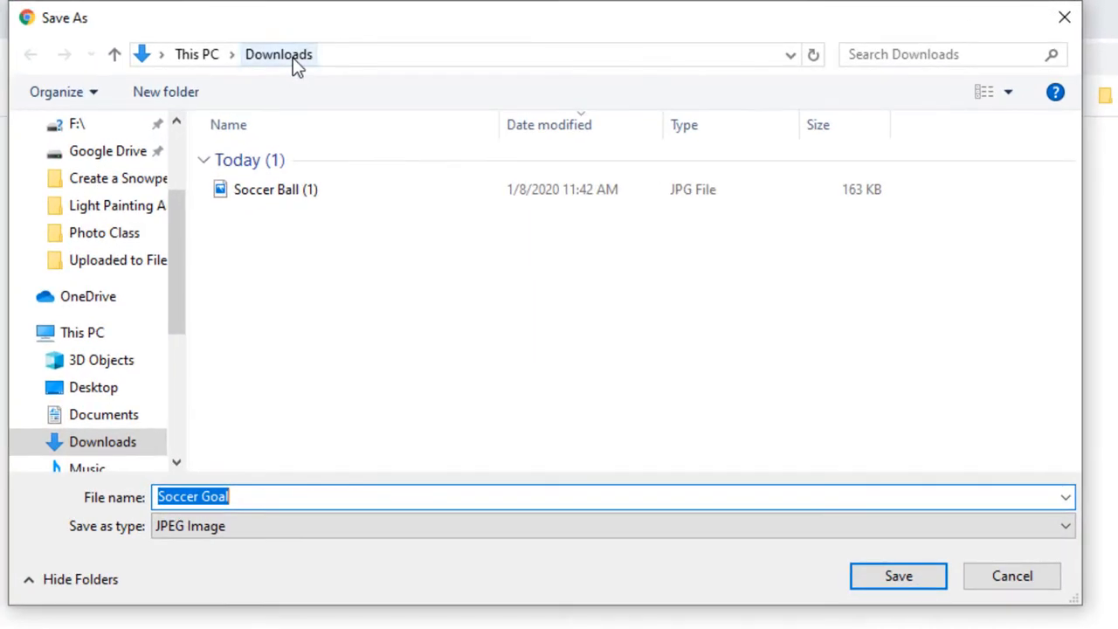
click(898, 575)
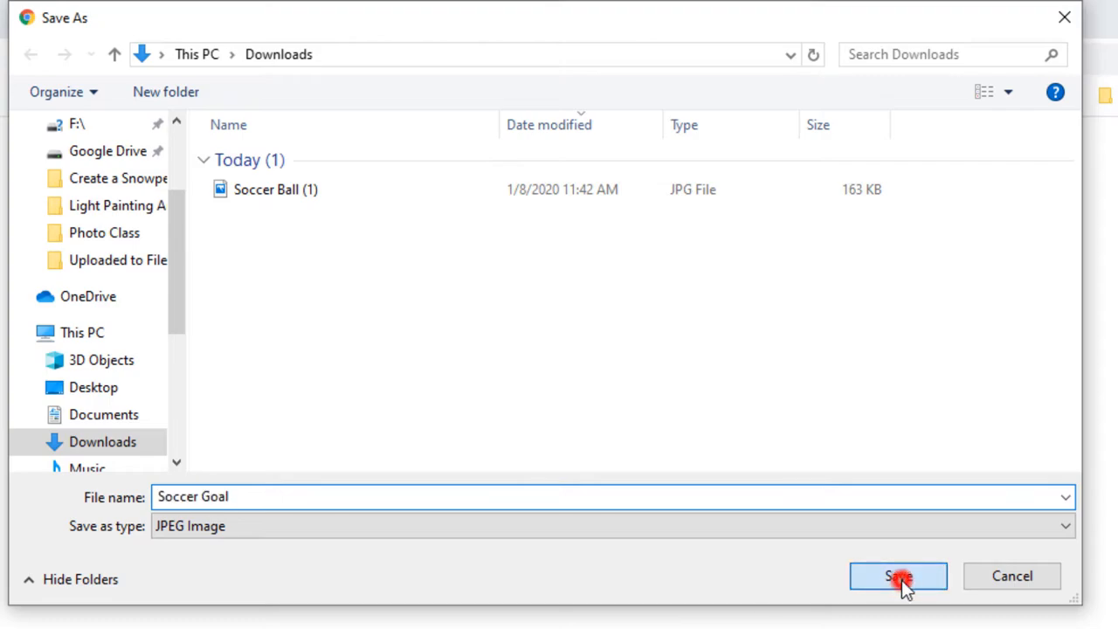
click(898, 576)
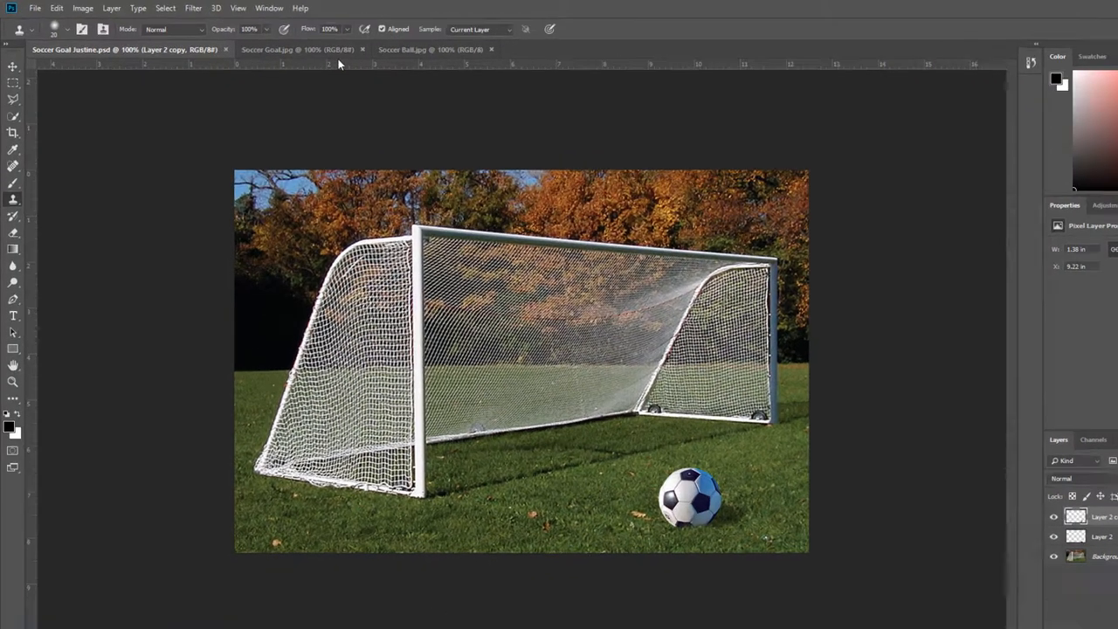
Open Soccer Goal and Soccer Ball (1) from Downloads via File > Open
click(35, 8)
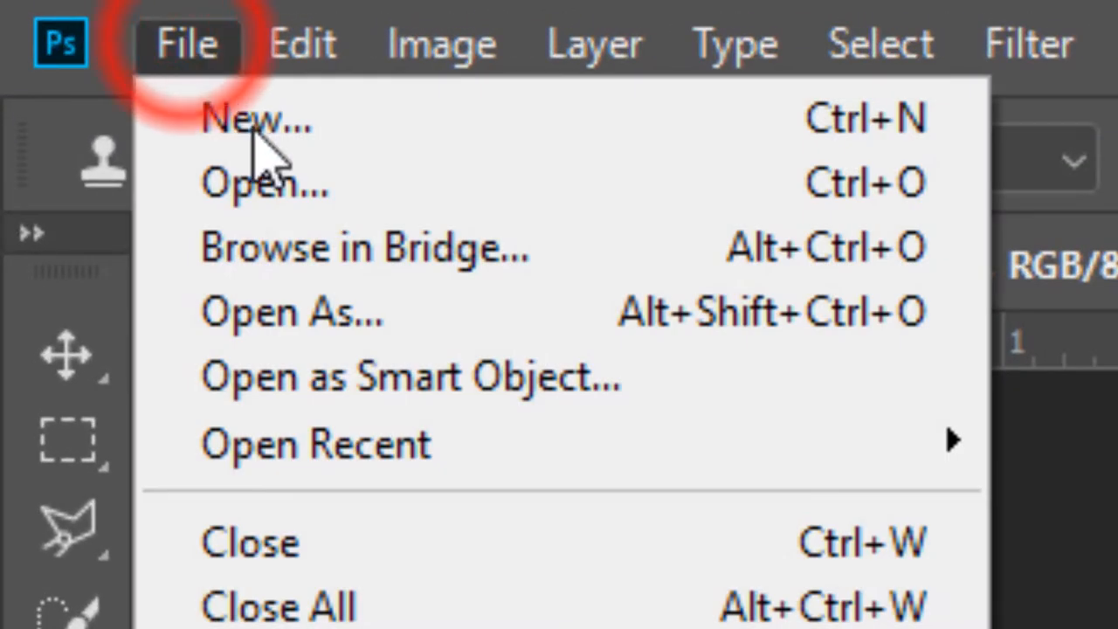
click(264, 184)
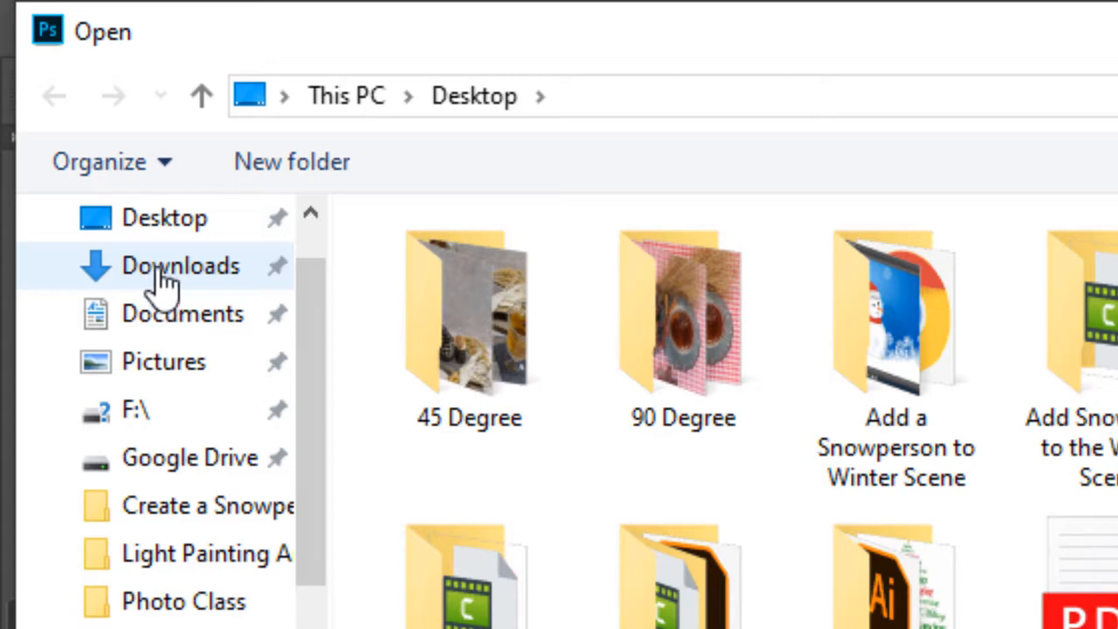
click(180, 266)
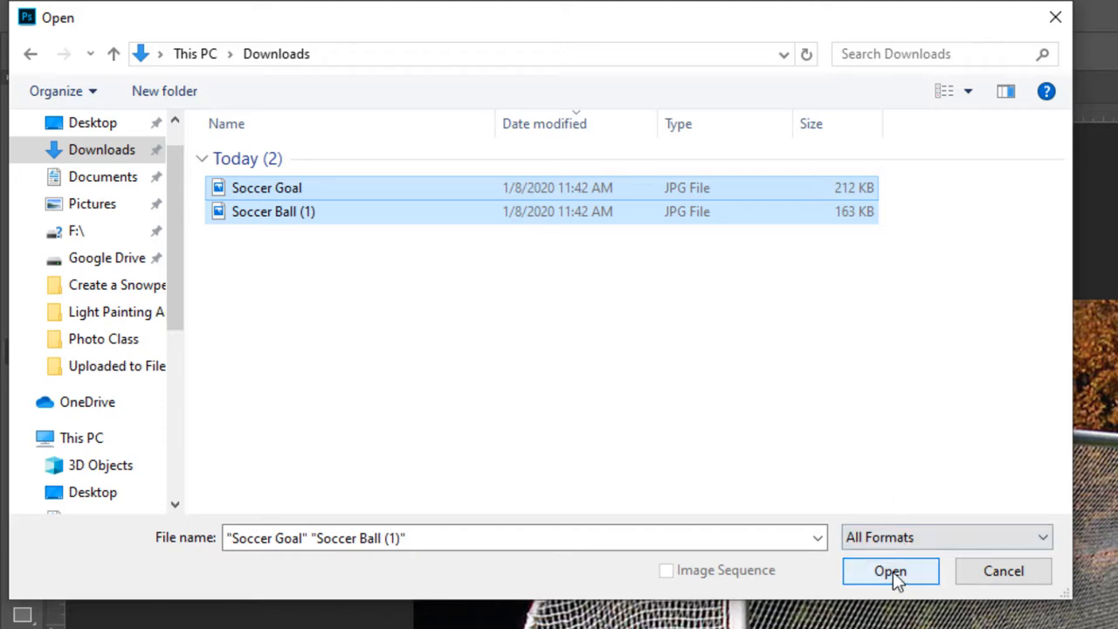
click(890, 571)
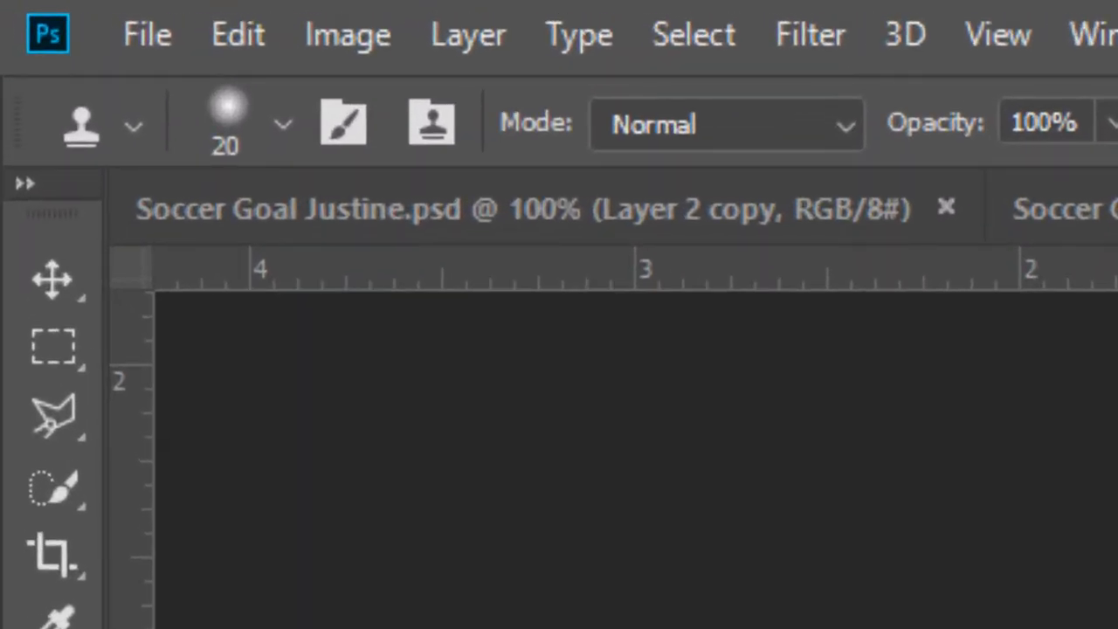
mouse_move(53, 489)
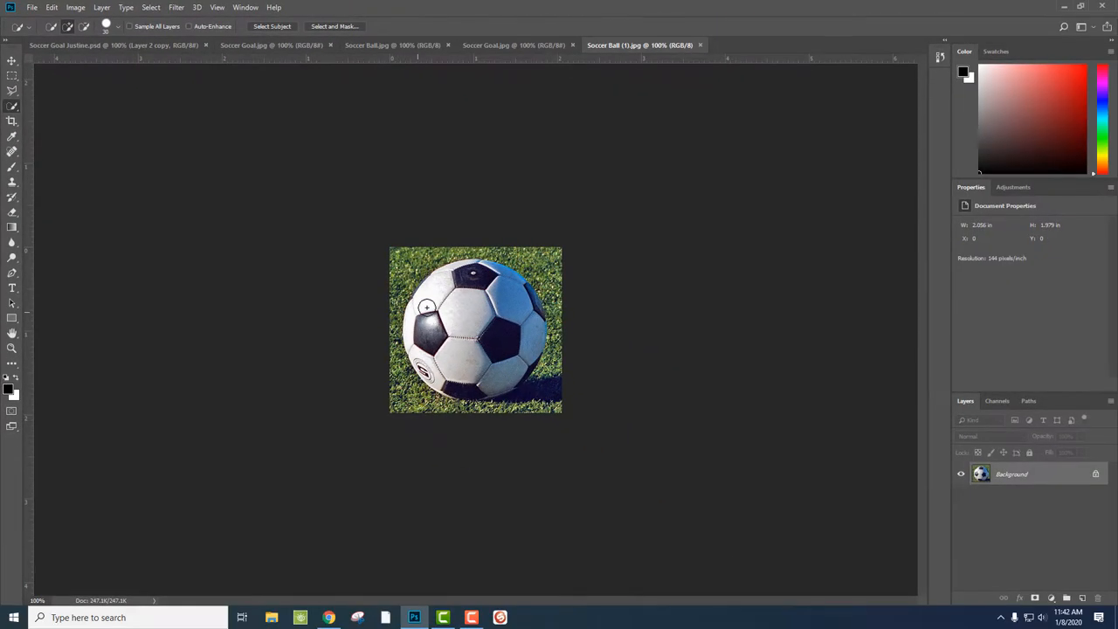
Switch to the Soccer Goal.jpg document
click(513, 44)
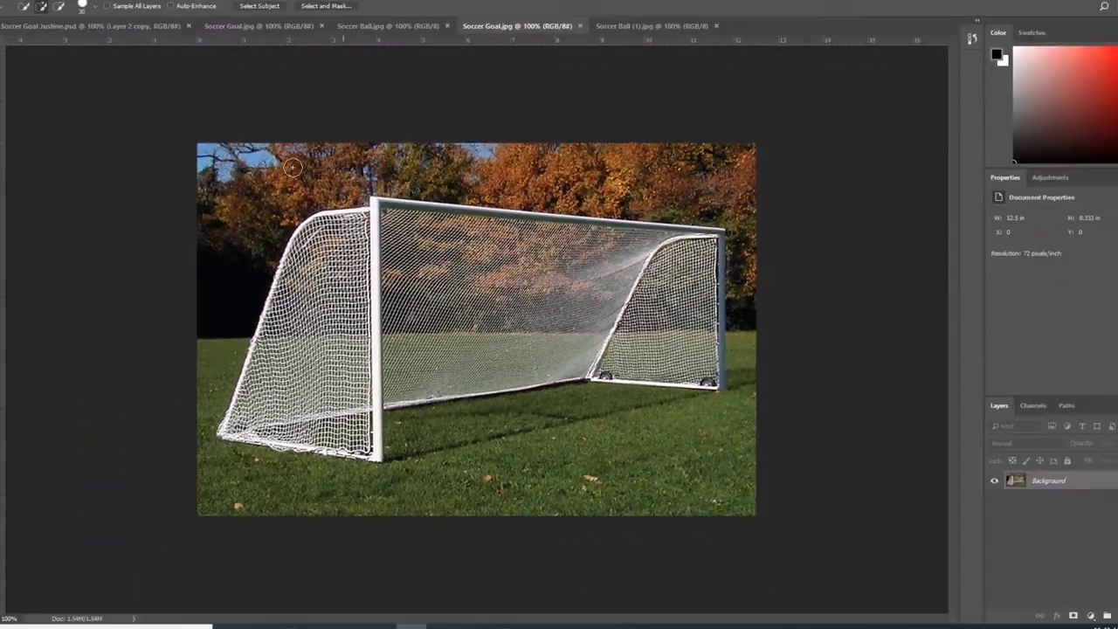
Paste the ball, scale it down onto the grass right of the goal, and commit
key(ctrl+v)
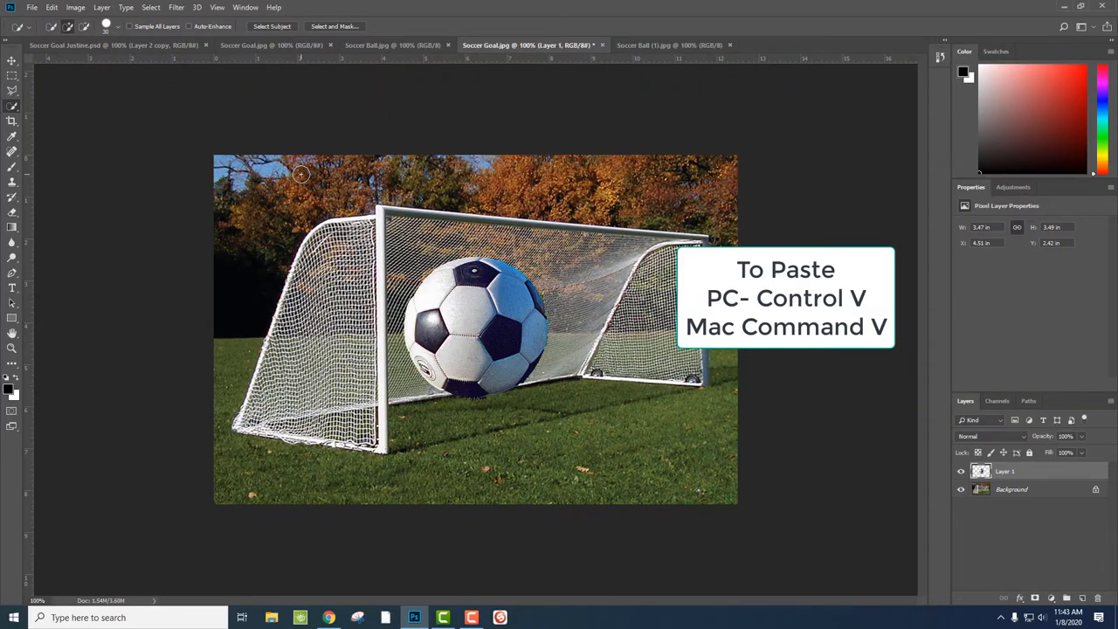
key(v)
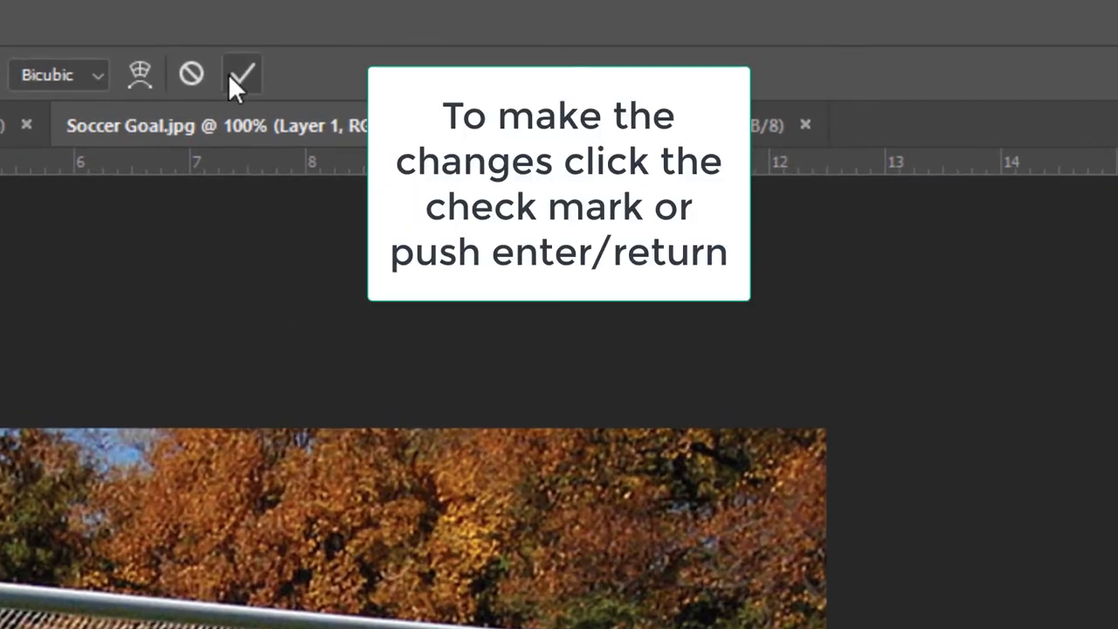
click(240, 73)
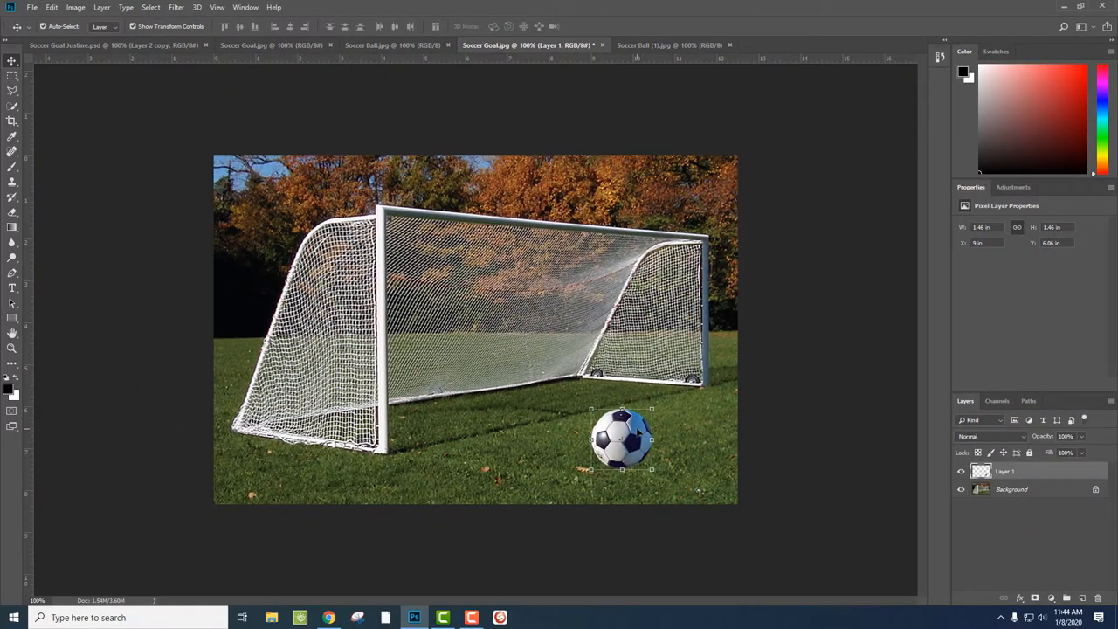
mouse_move(683, 472)
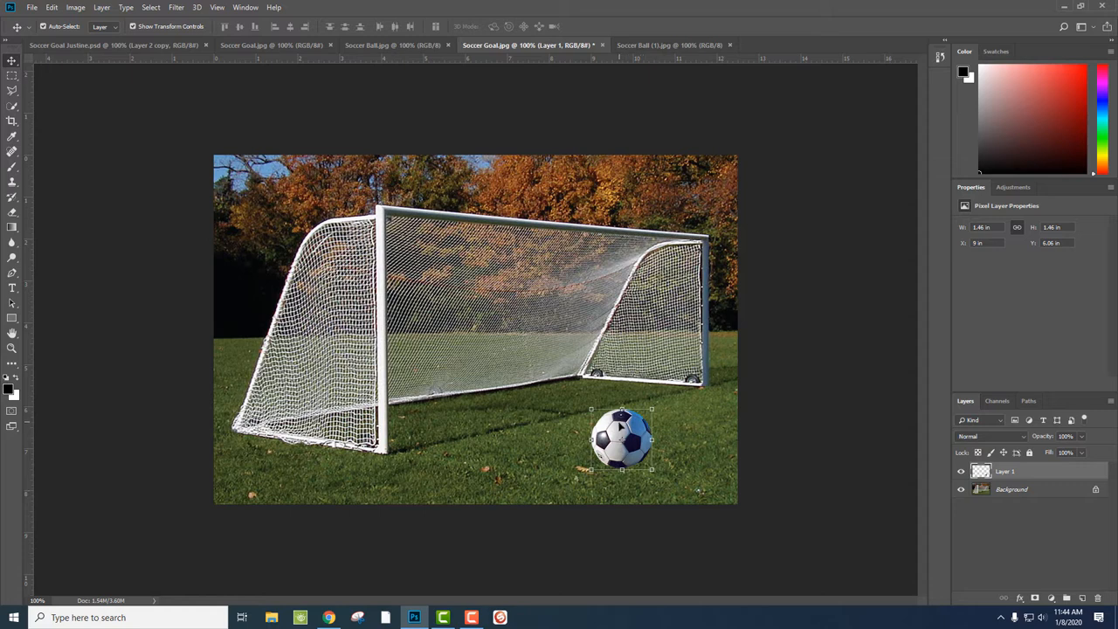
mouse_move(620, 427)
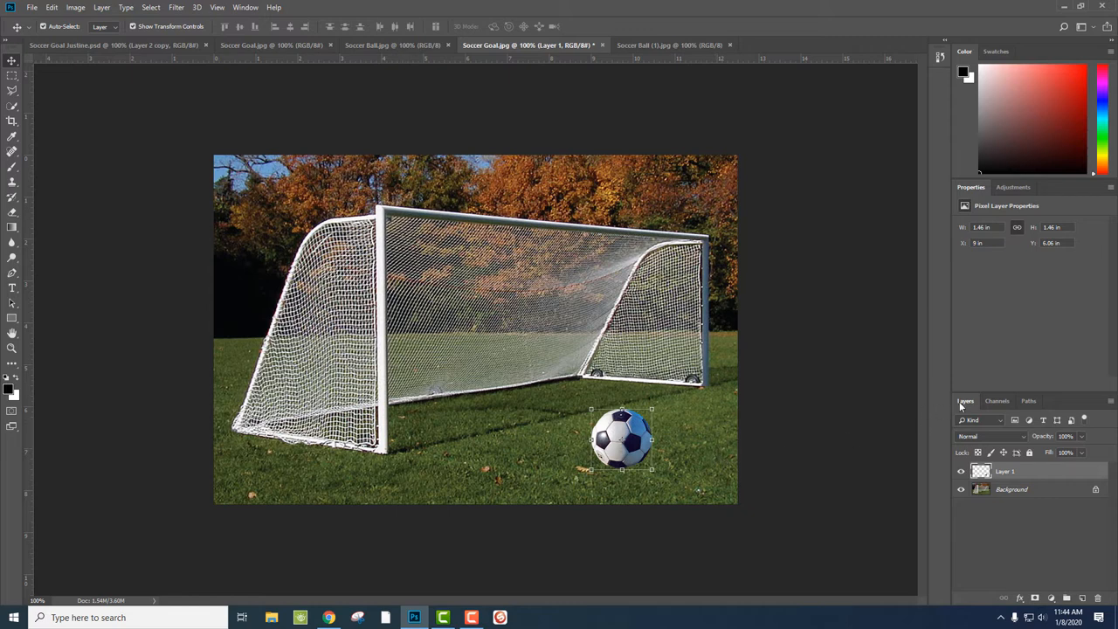
mouse_move(965, 407)
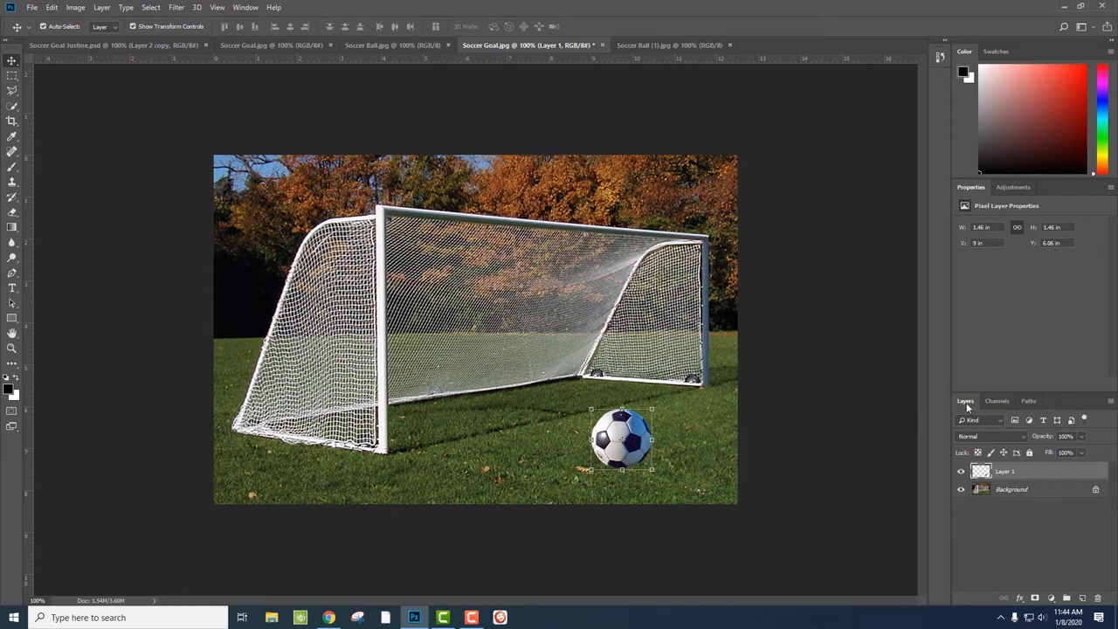
mouse_move(227, 84)
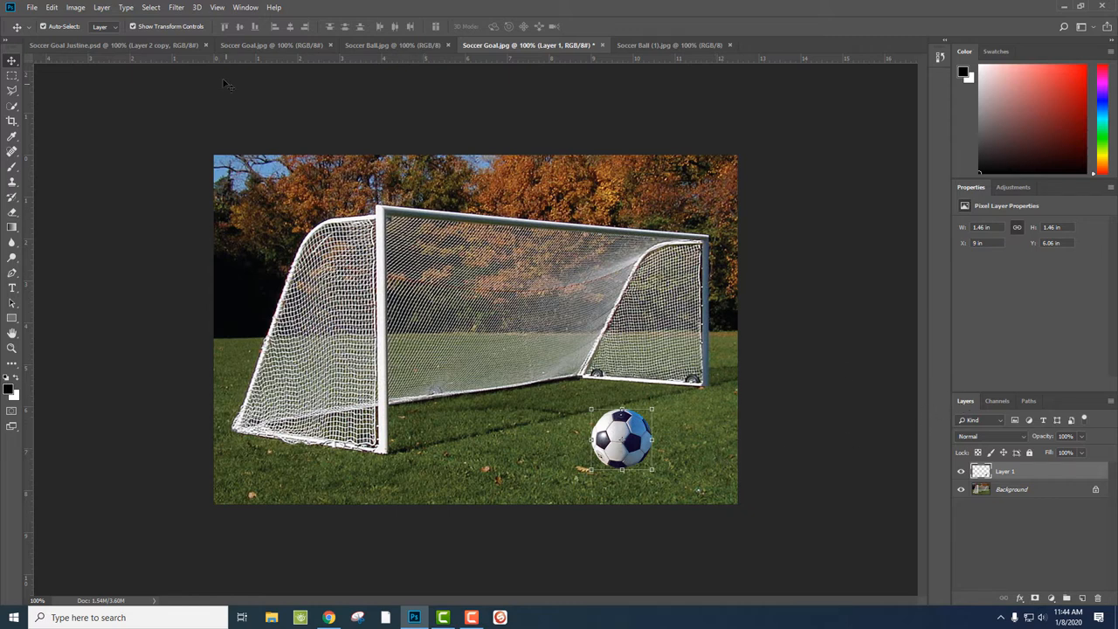
click(245, 7)
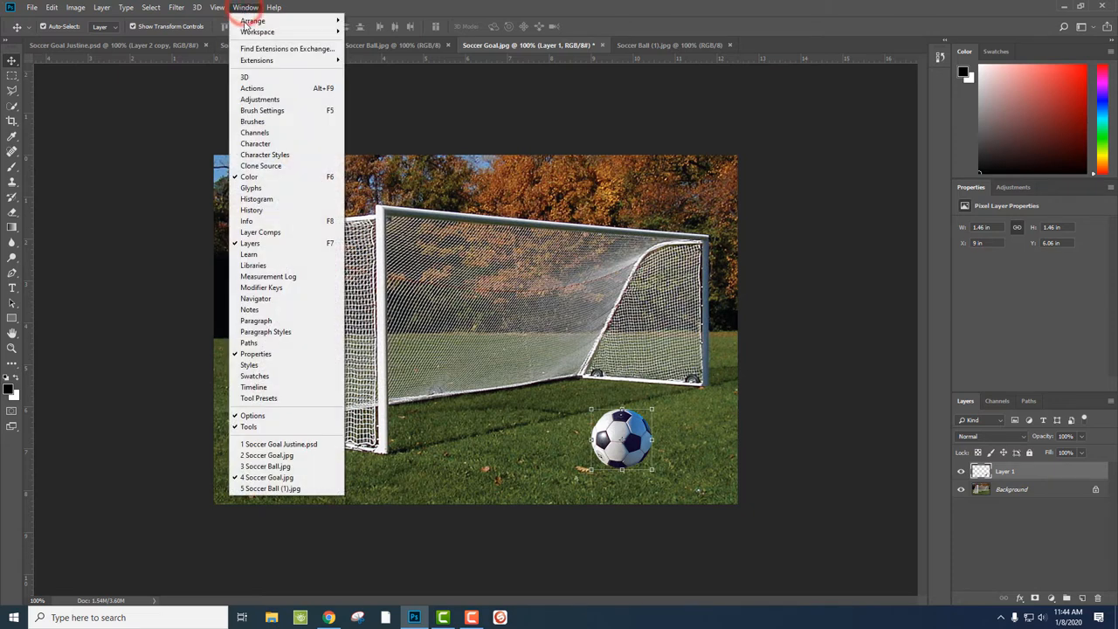
mouse_move(267, 242)
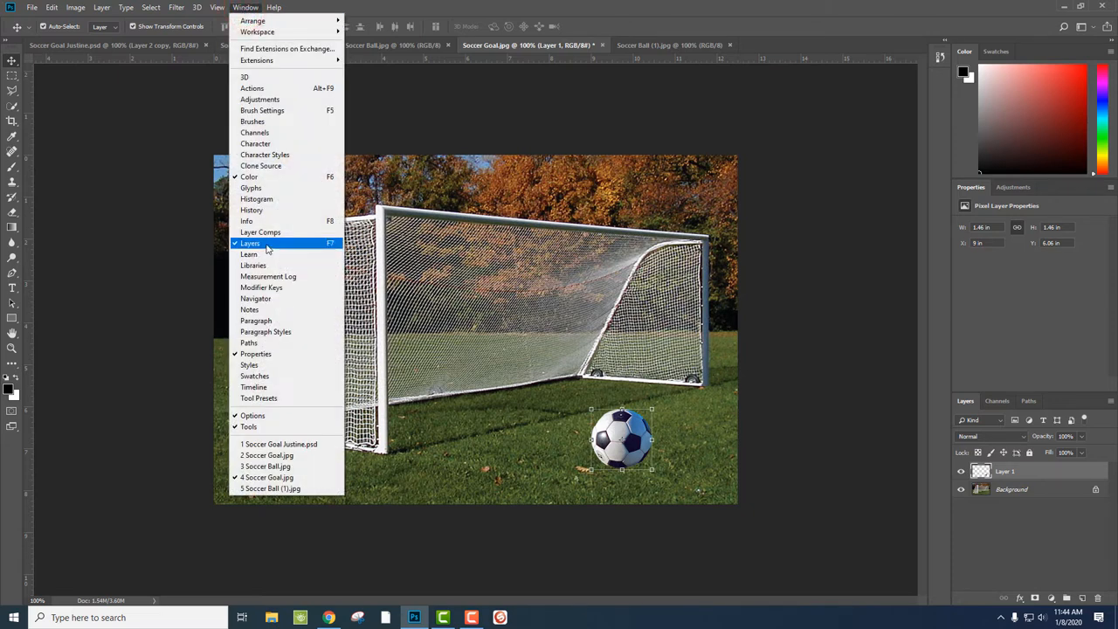
mouse_move(673, 336)
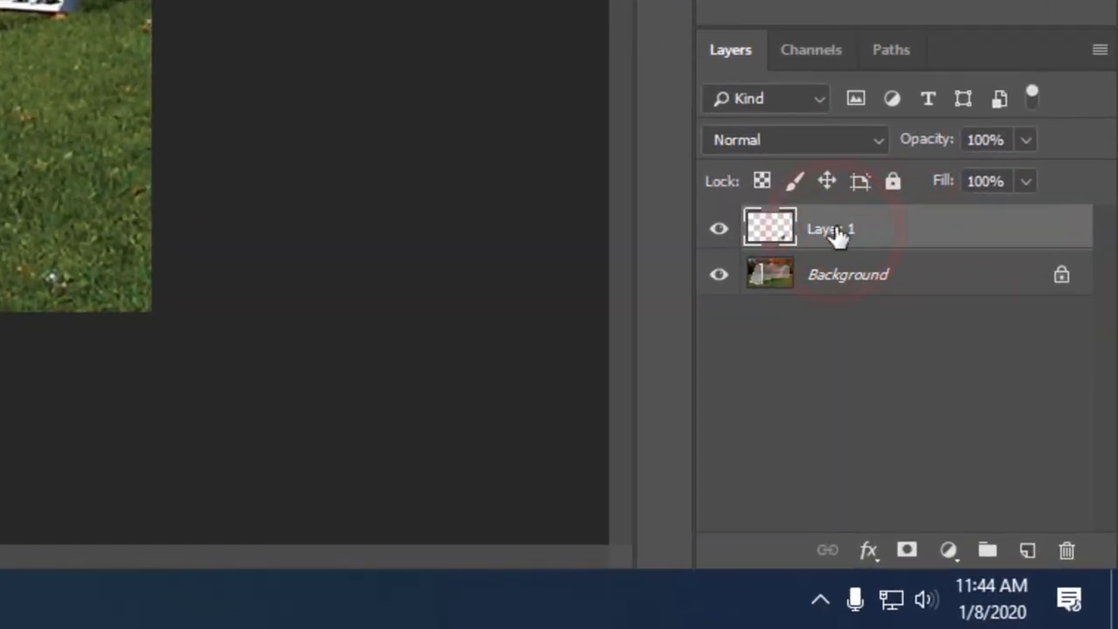
Duplicate Layer 1, hide the copy, and load the ball's outline as a selection
click(944, 229)
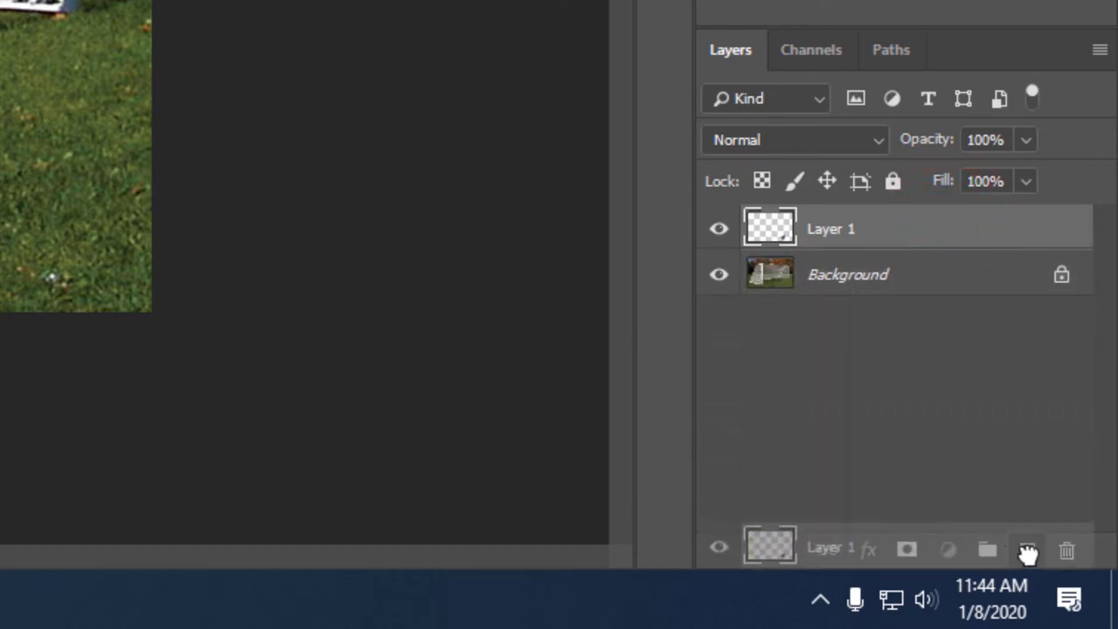
click(1028, 550)
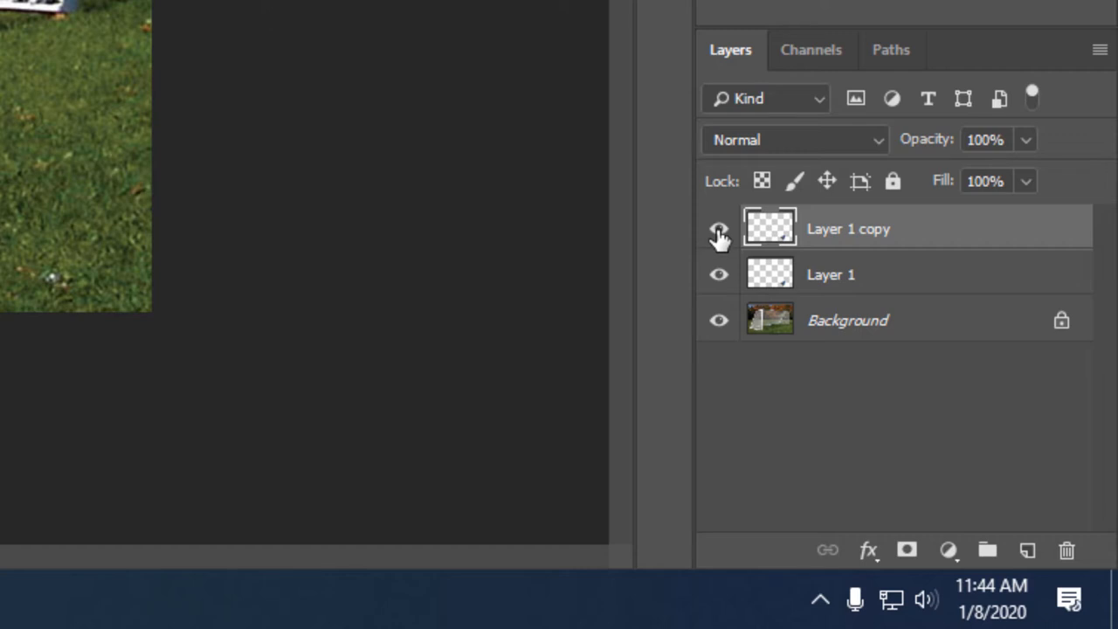
click(718, 228)
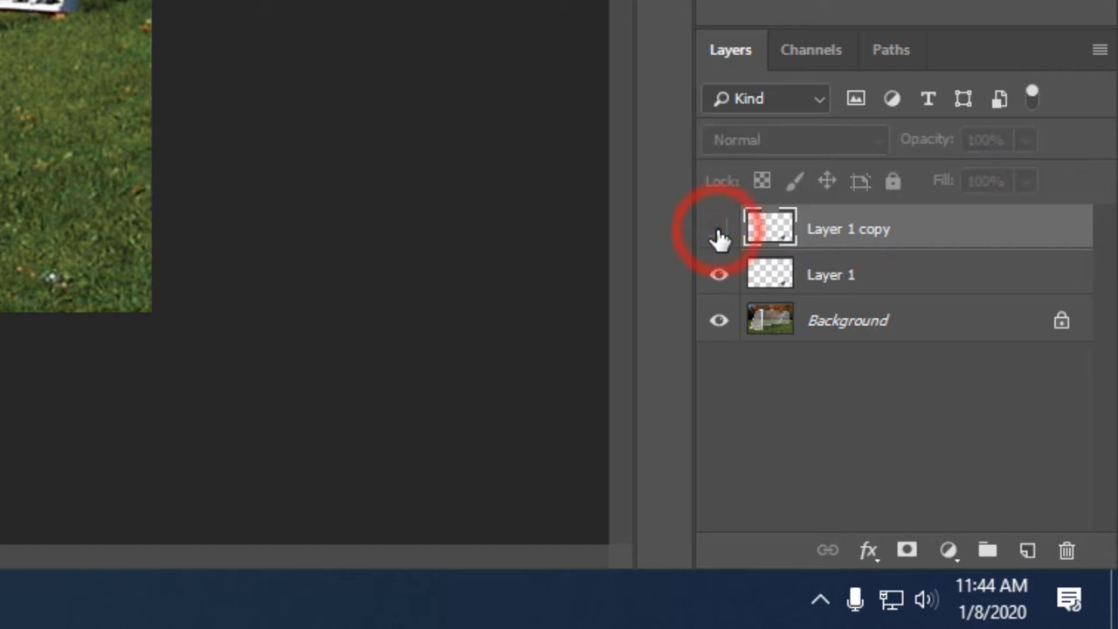
click(718, 229)
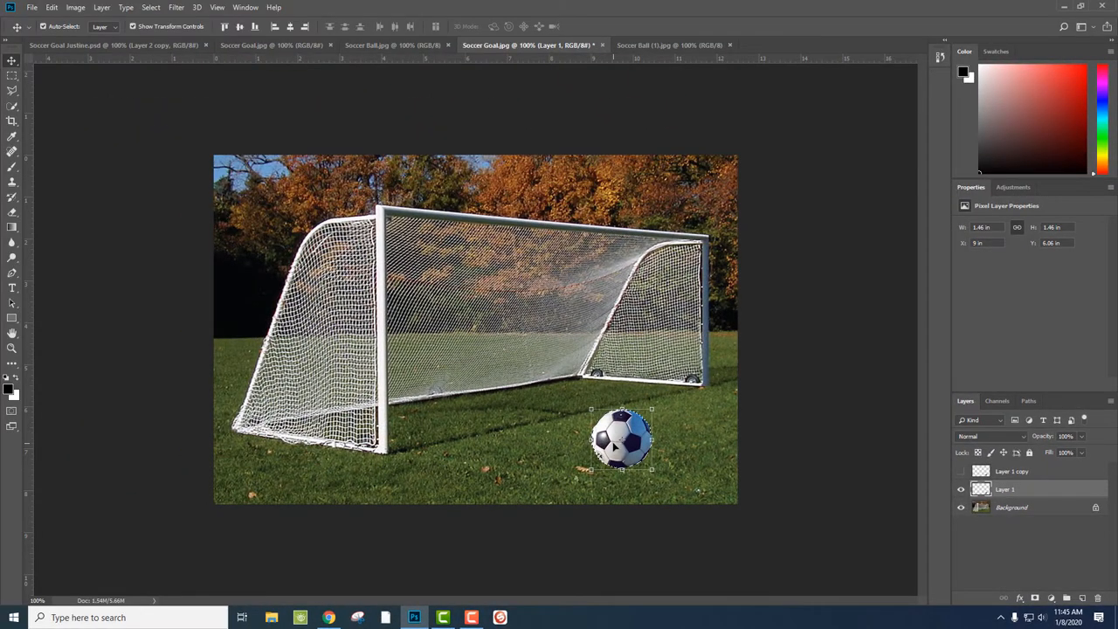
Fill the ball selection on Layer 1 with solid black, then deselect
click(52, 7)
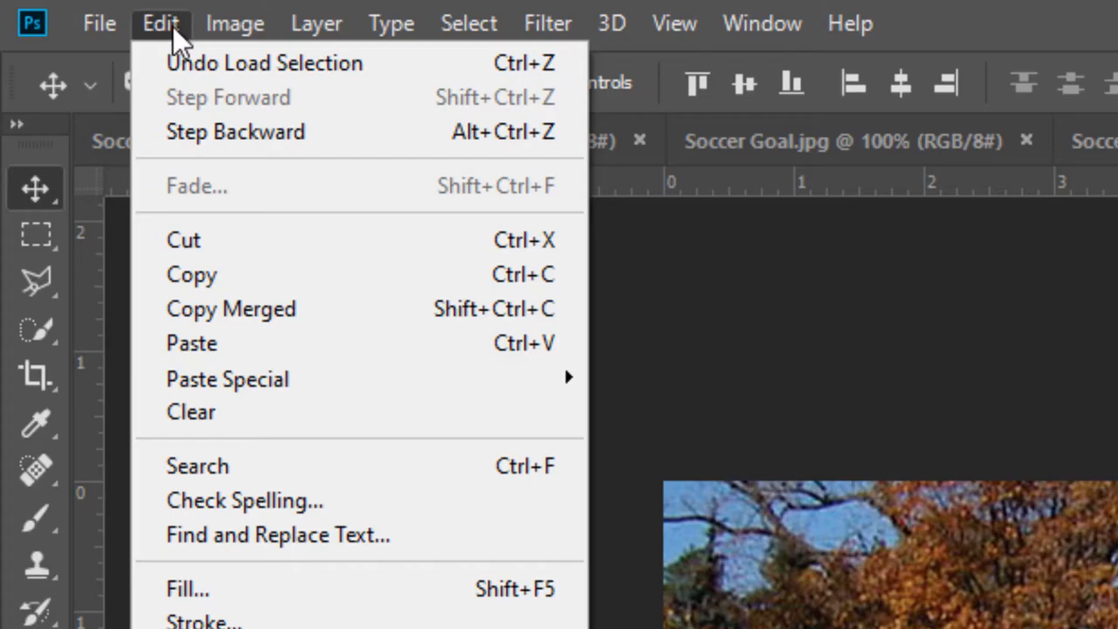
click(187, 588)
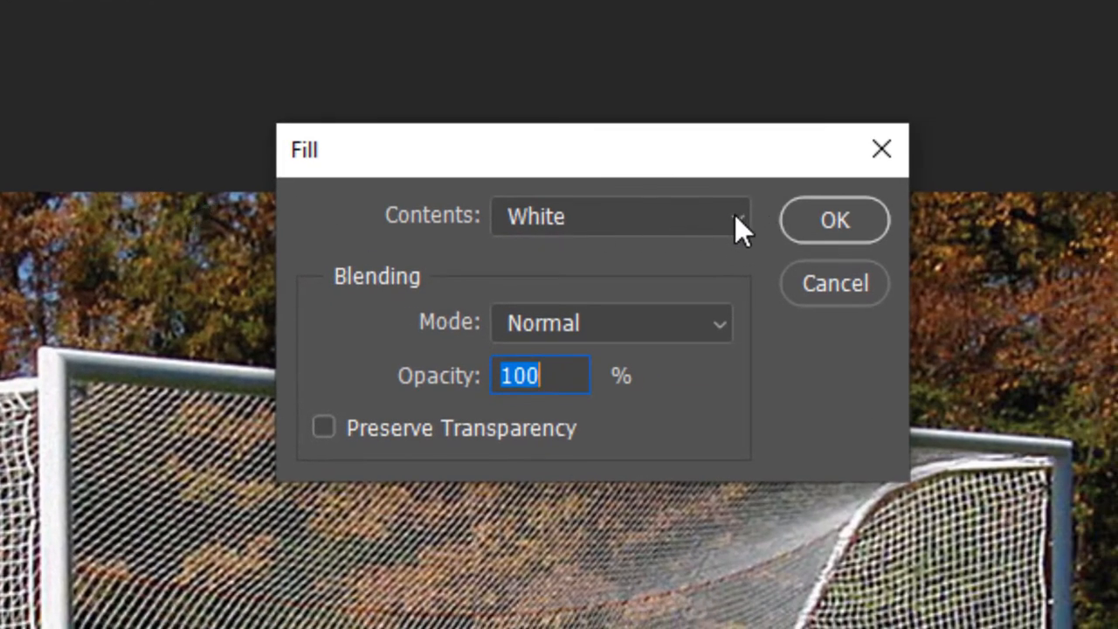
click(620, 216)
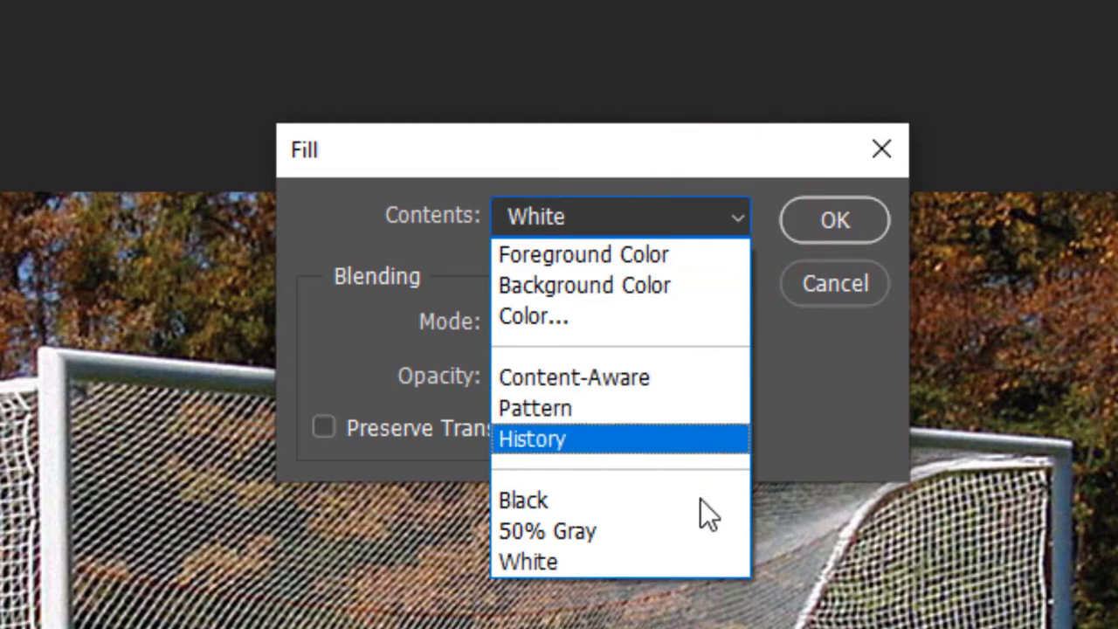
click(523, 499)
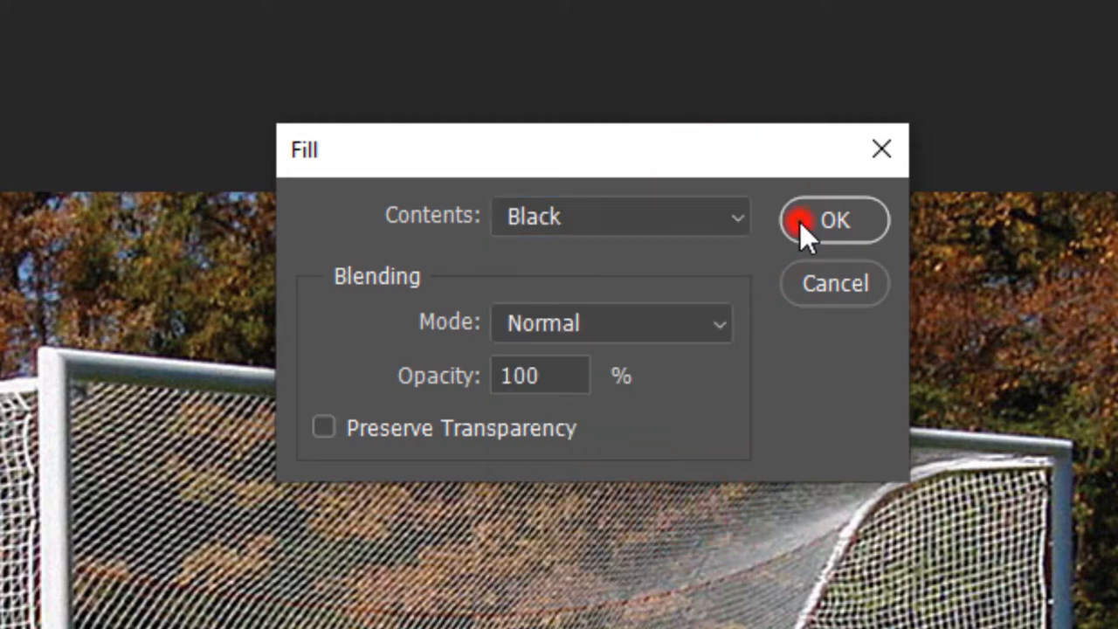
click(835, 219)
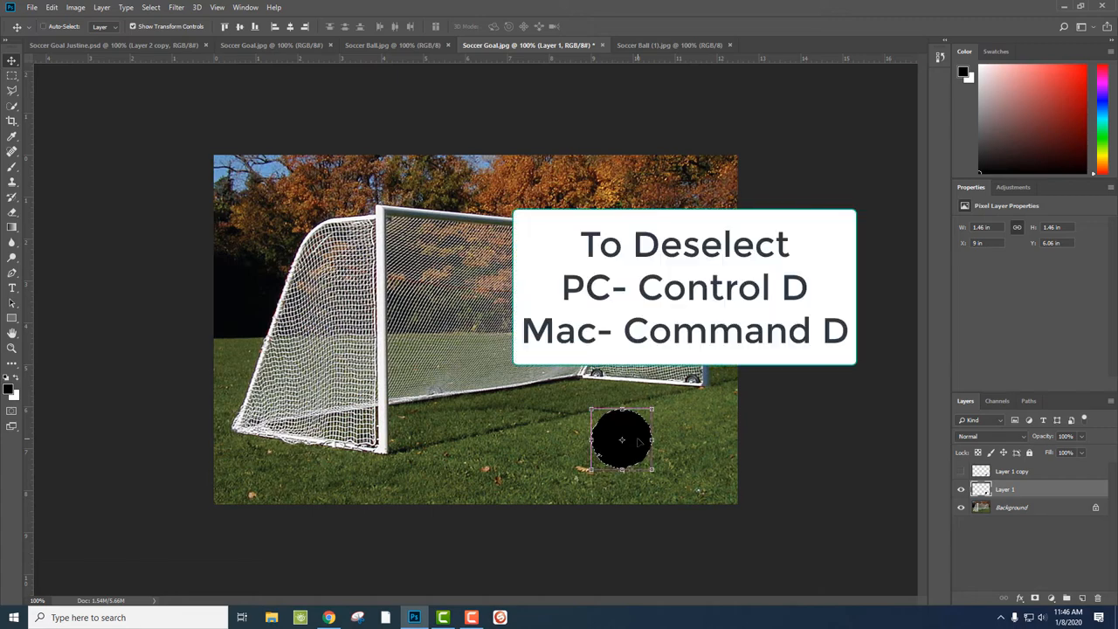
key(ctrl+d)
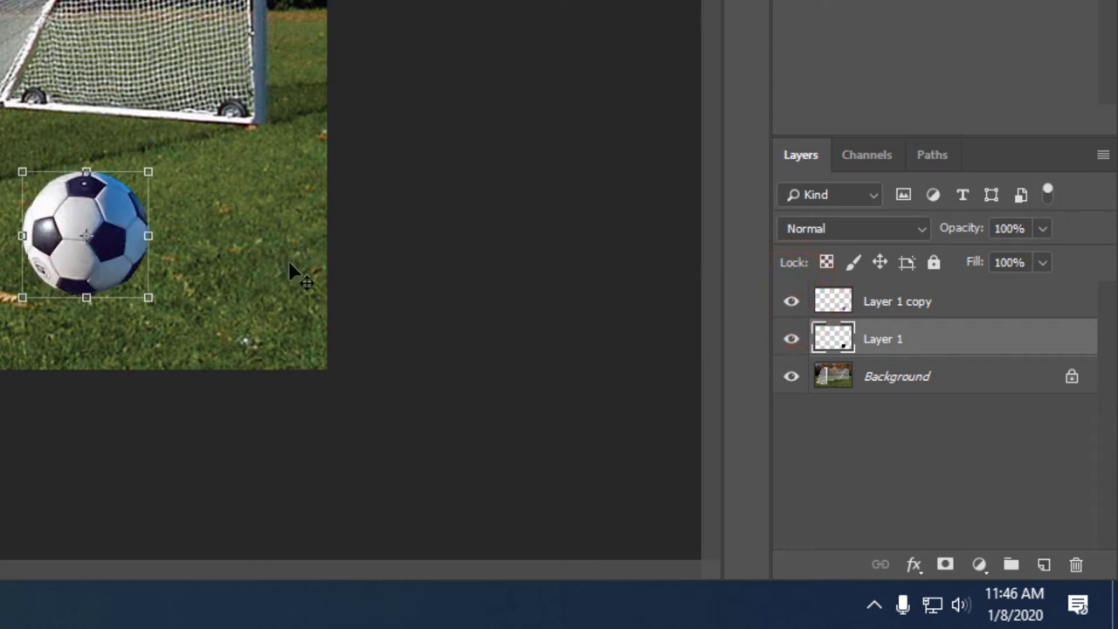
mouse_move(183, 245)
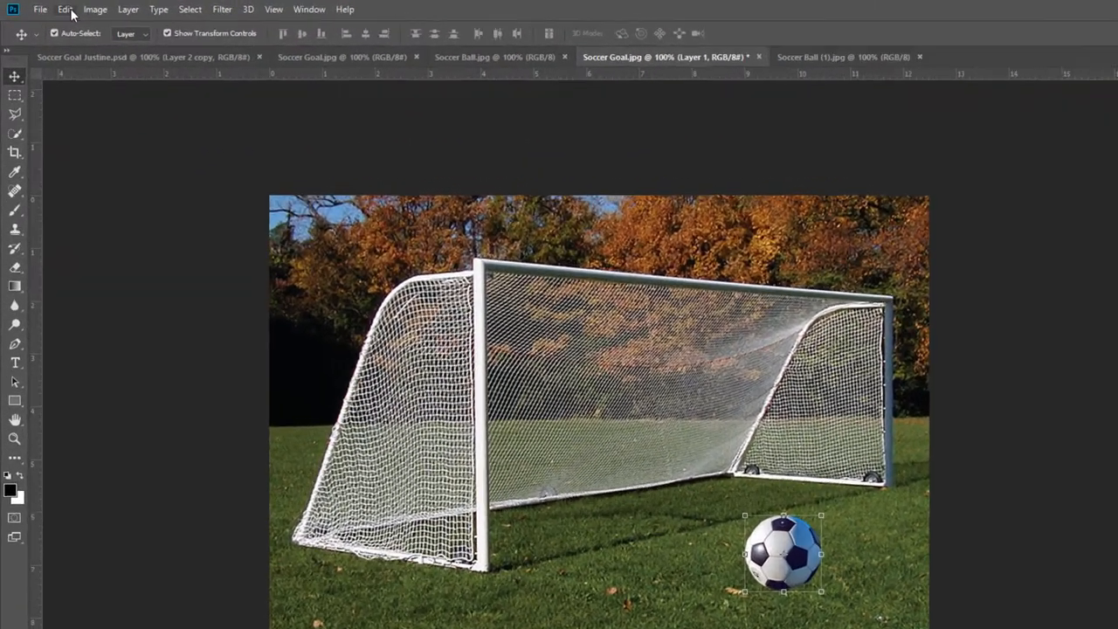
Start Edit > Transform > Distort on the black ball shape
click(65, 10)
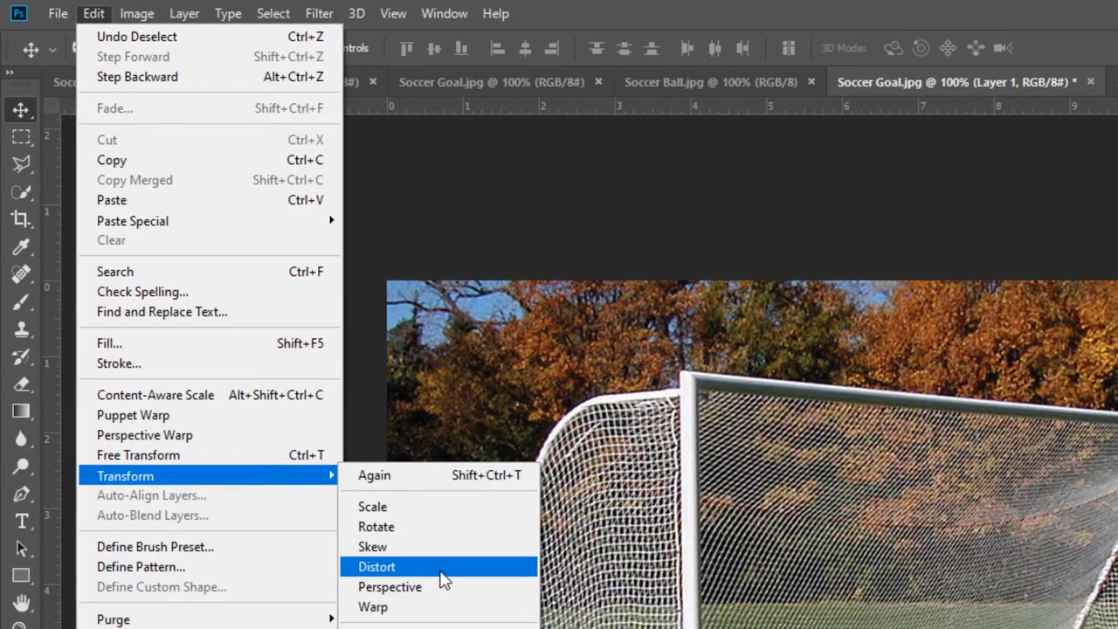
click(376, 566)
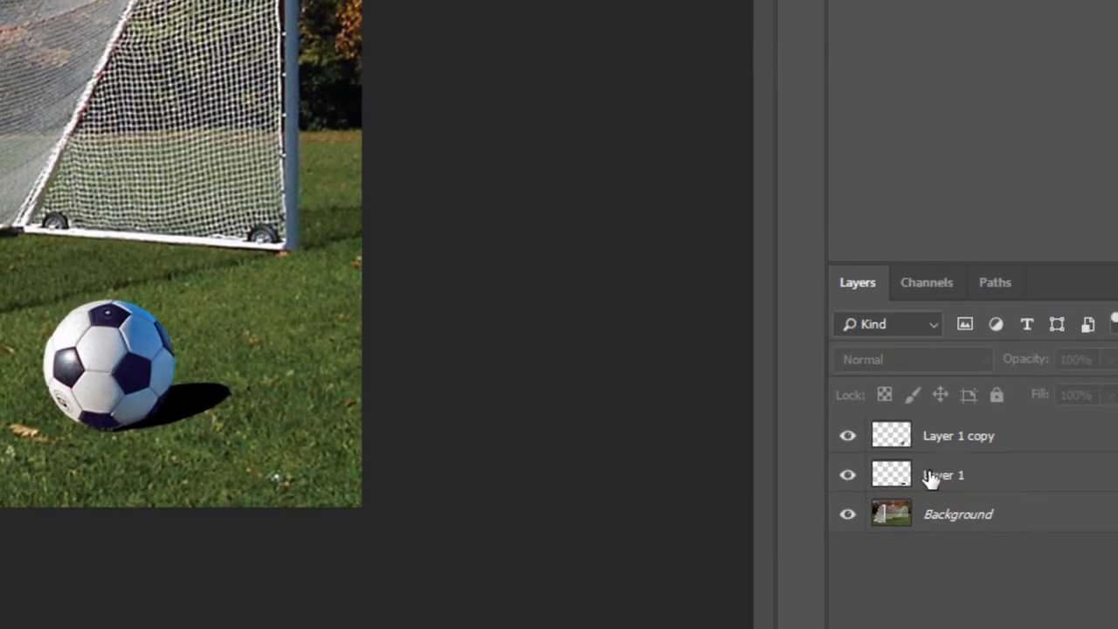
Select Layer 1 and drag its opacity down to 43%
click(944, 474)
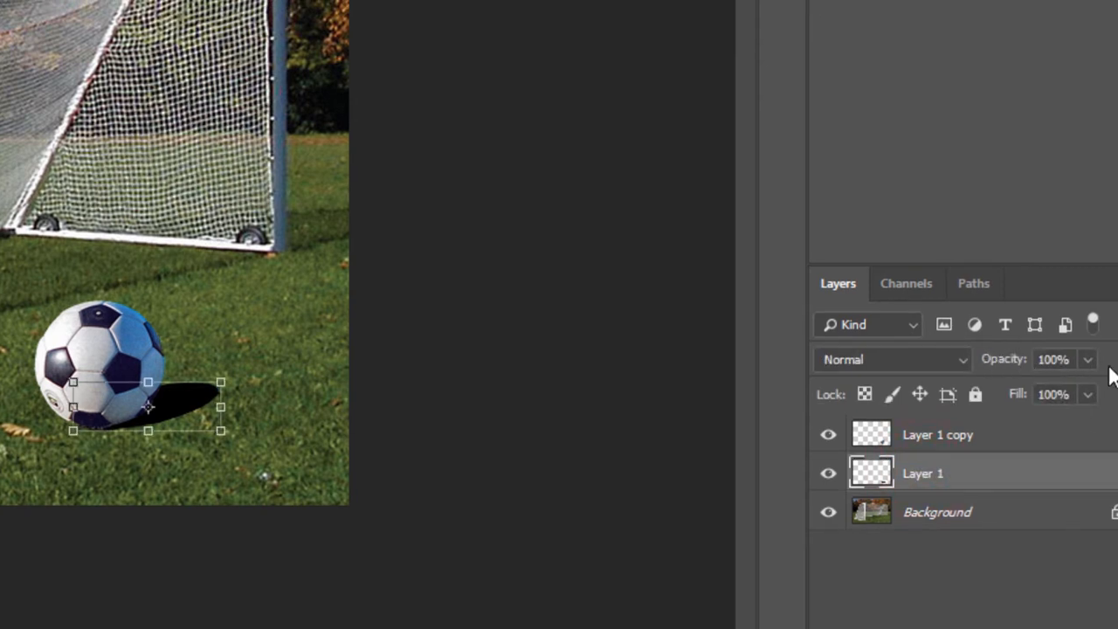
click(1087, 359)
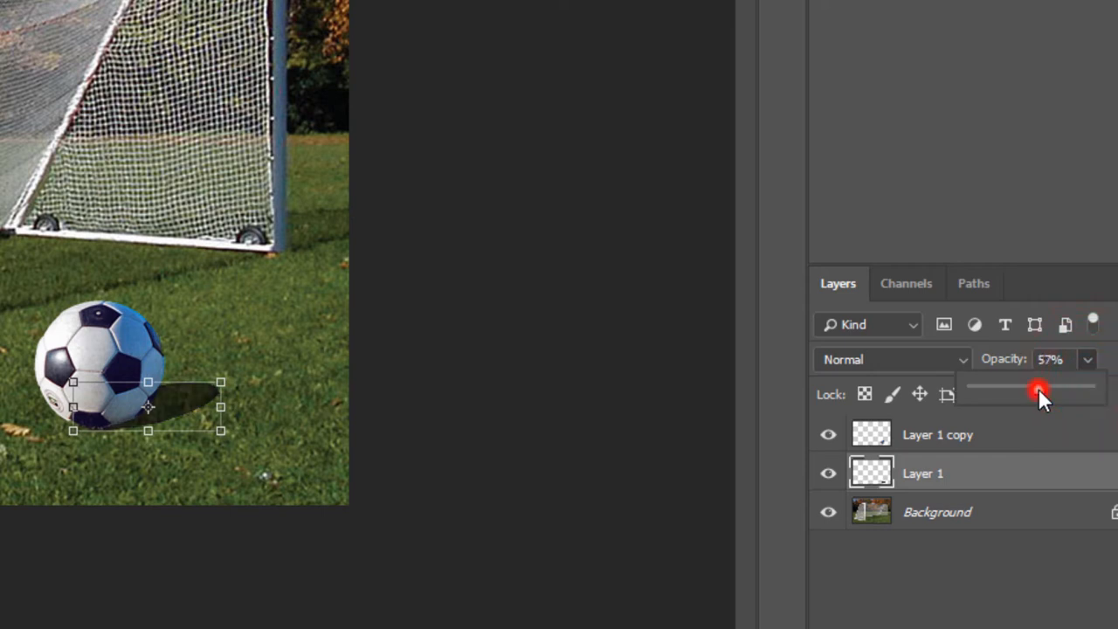
drag(1038, 389, 1029, 390)
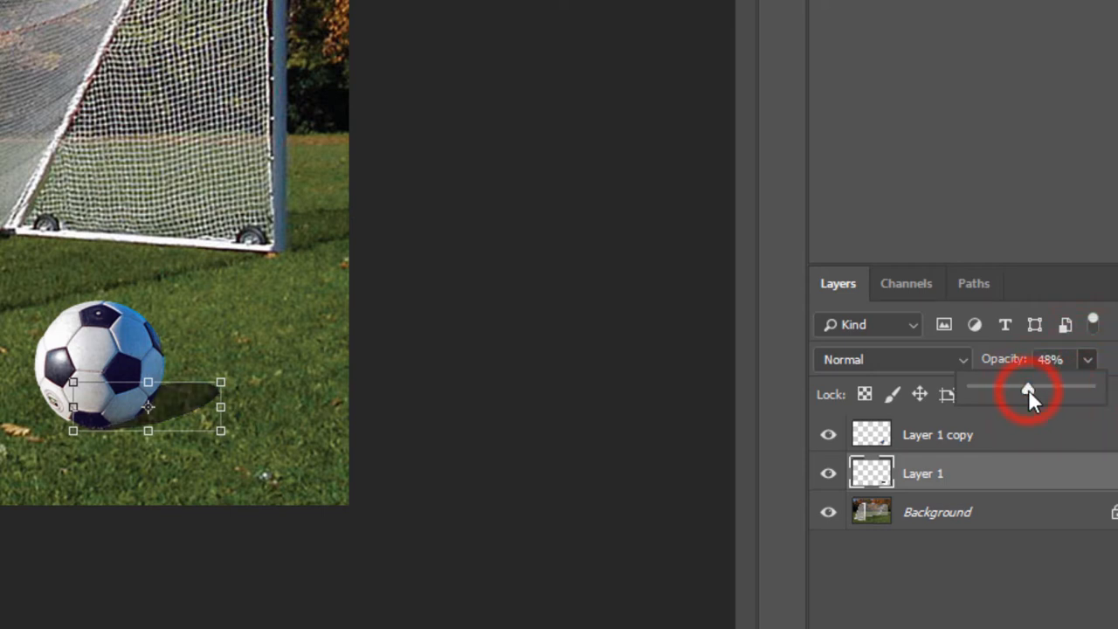
drag(1028, 389, 1022, 389)
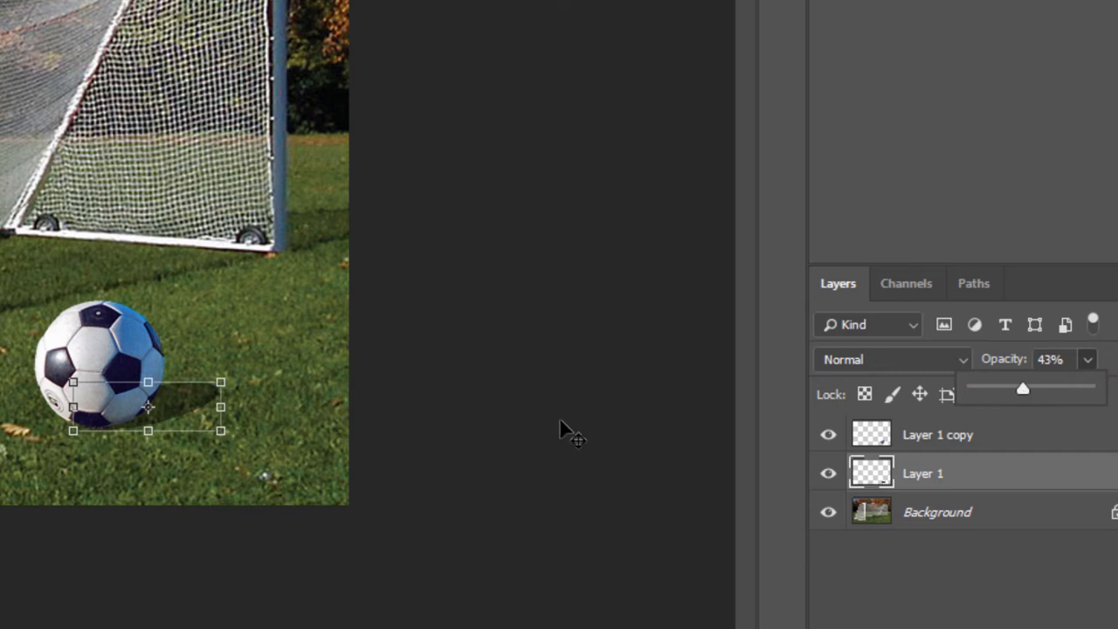
mouse_move(77, 327)
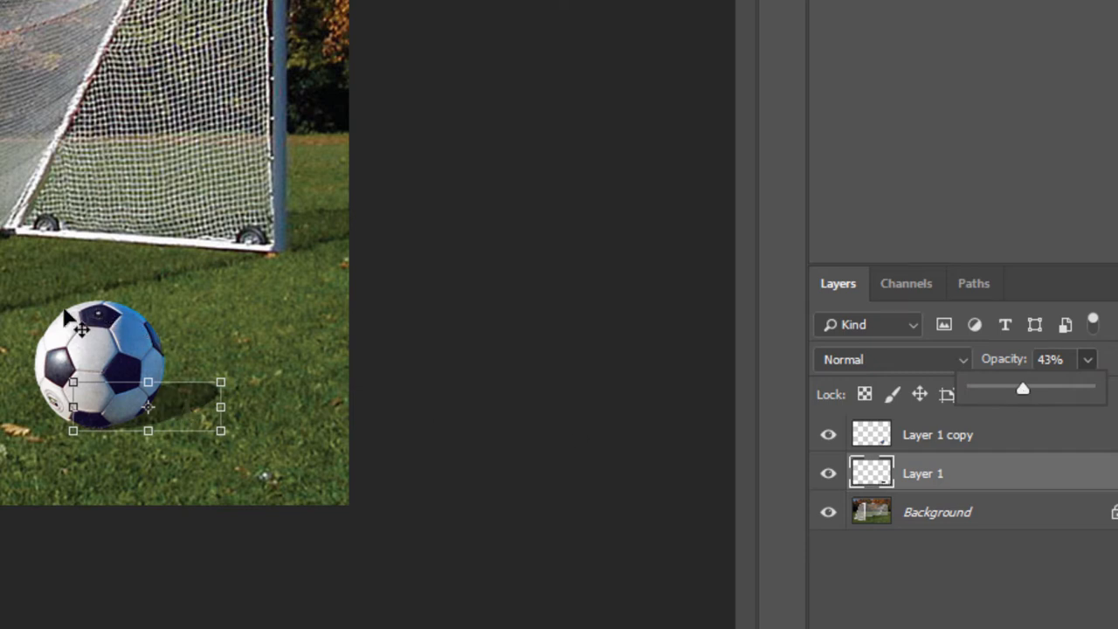
mouse_move(316, 249)
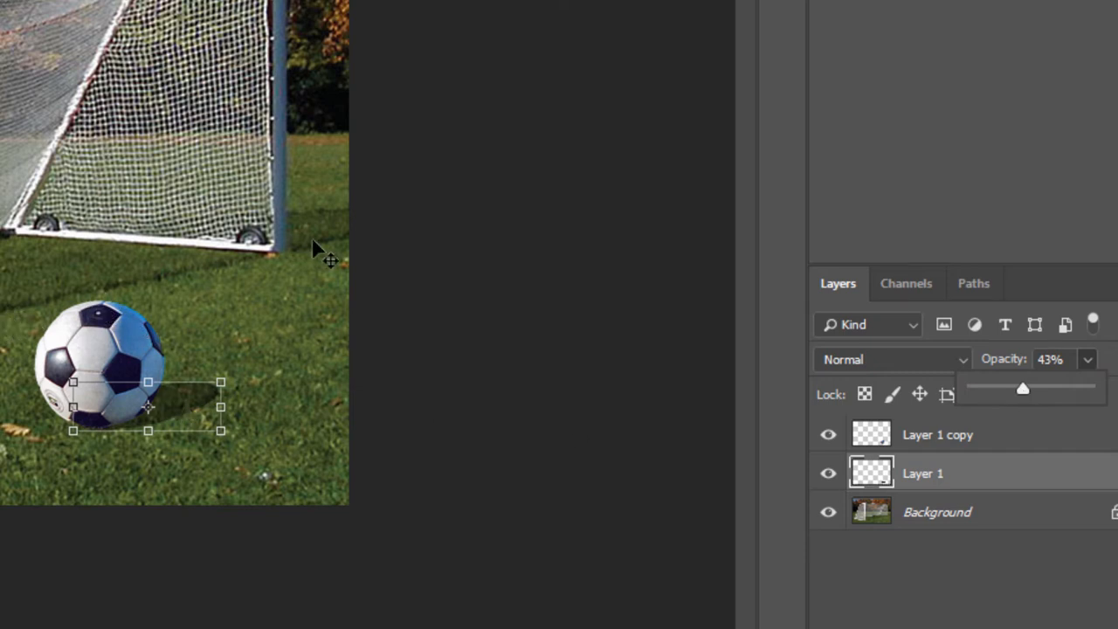
mouse_move(520, 454)
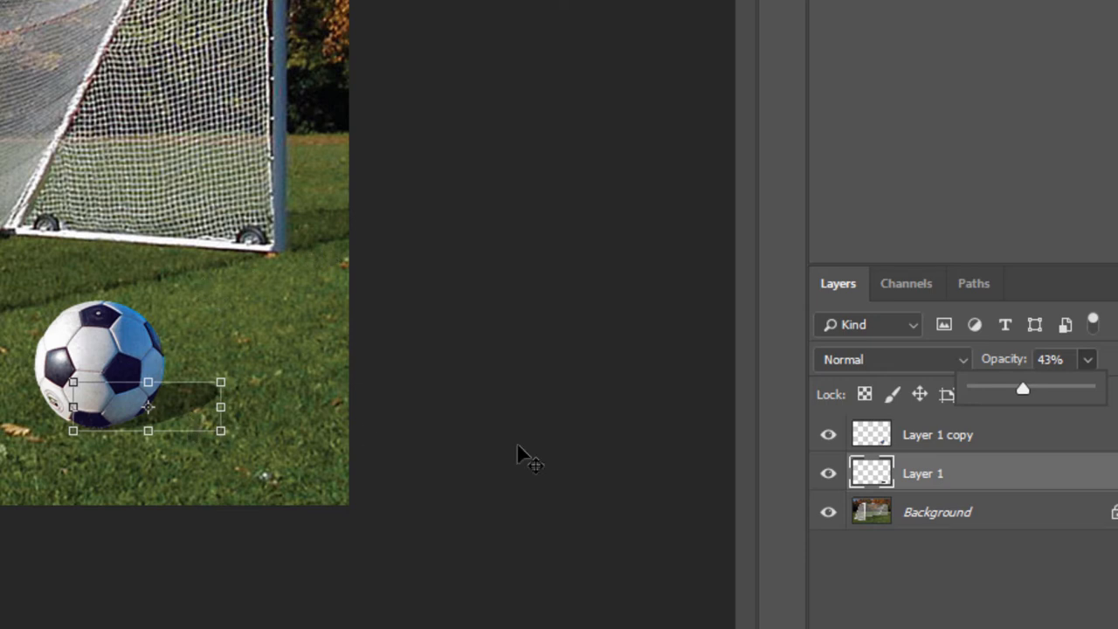
mouse_move(1031, 367)
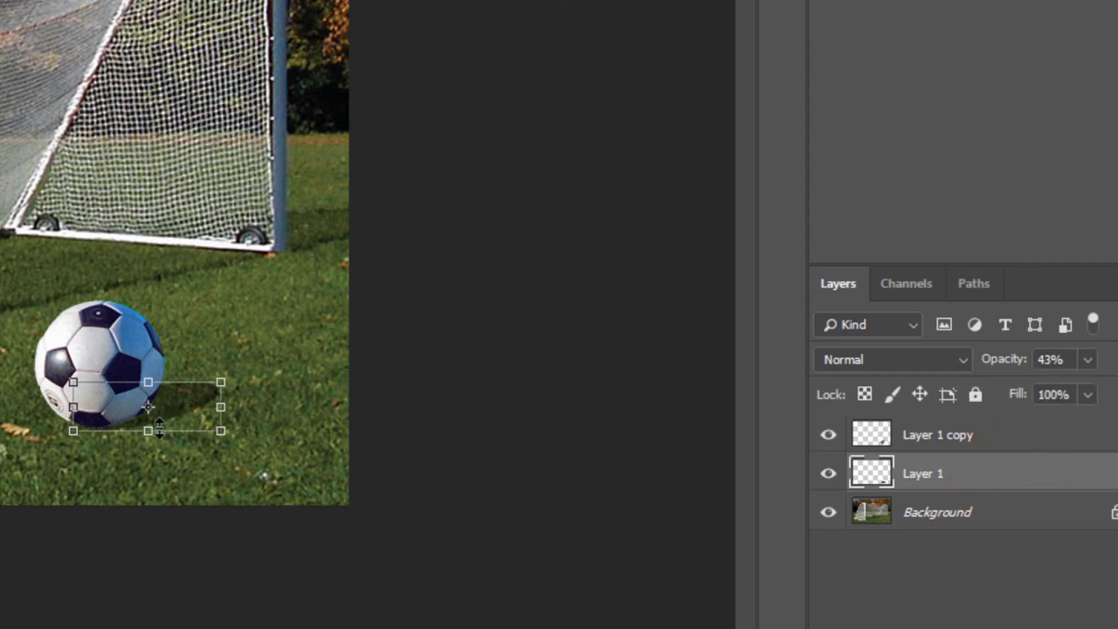
mouse_move(190, 415)
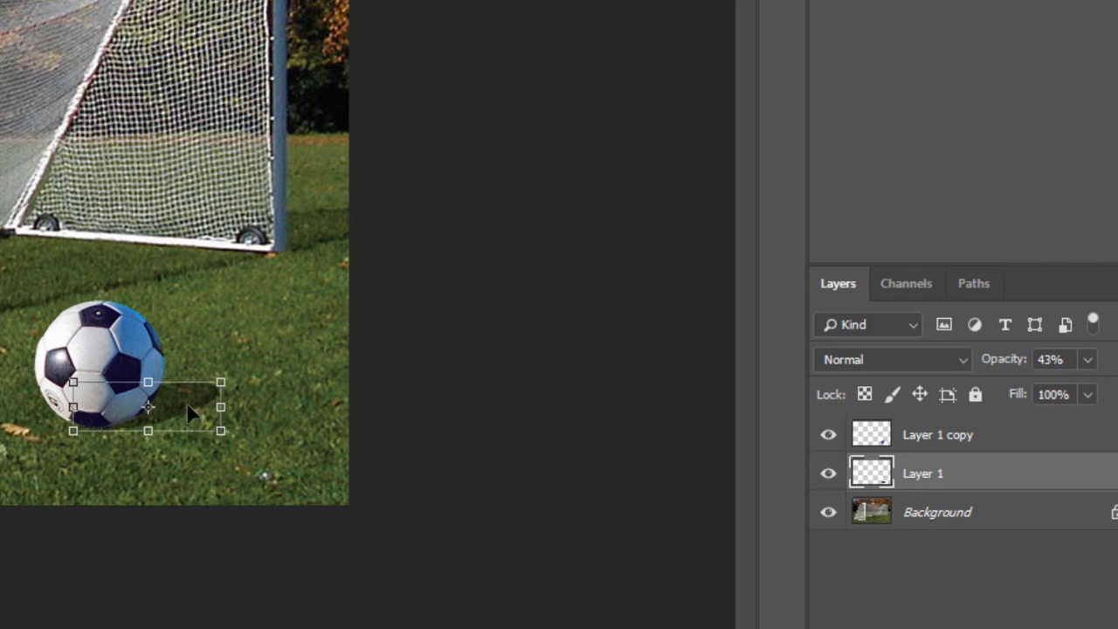
mouse_move(214, 280)
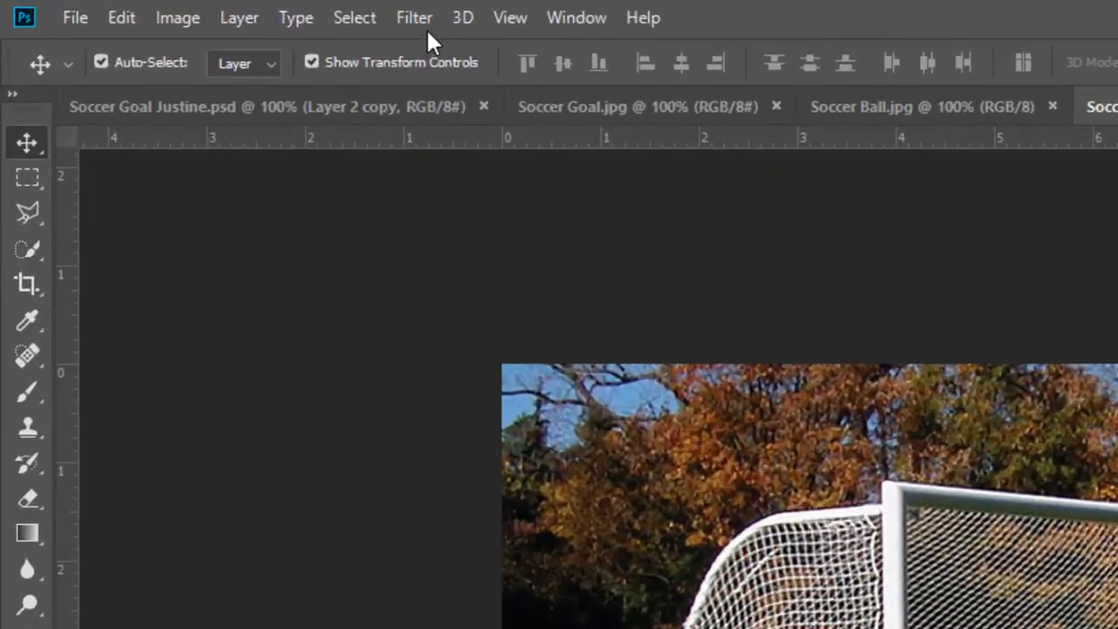
Apply a Gaussian Blur with a 3.3-pixel radius to the shadow
click(414, 16)
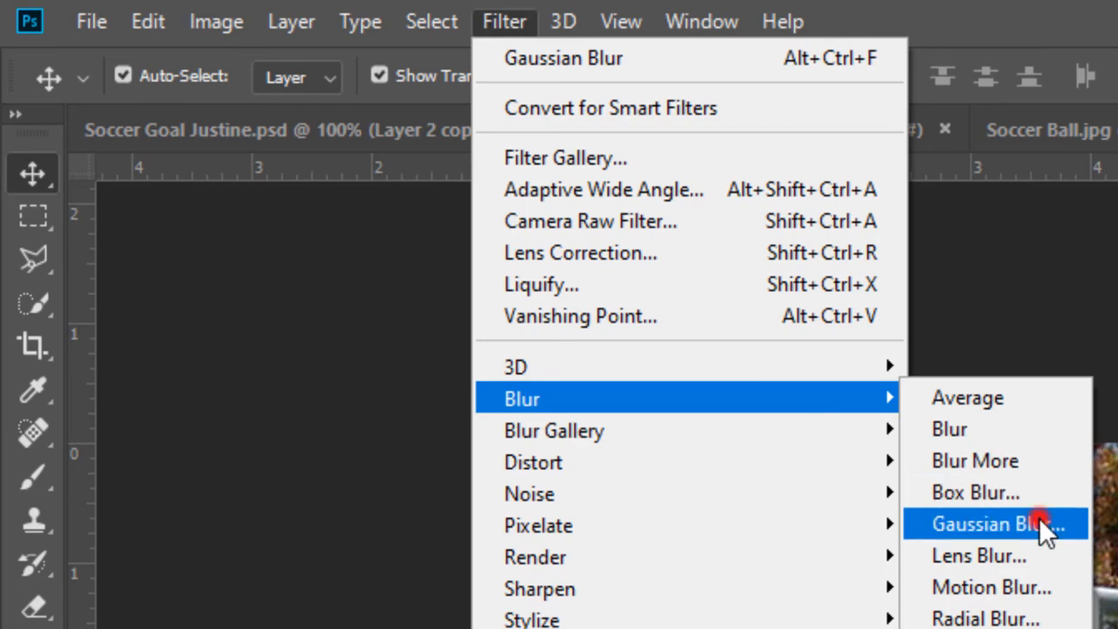
click(996, 524)
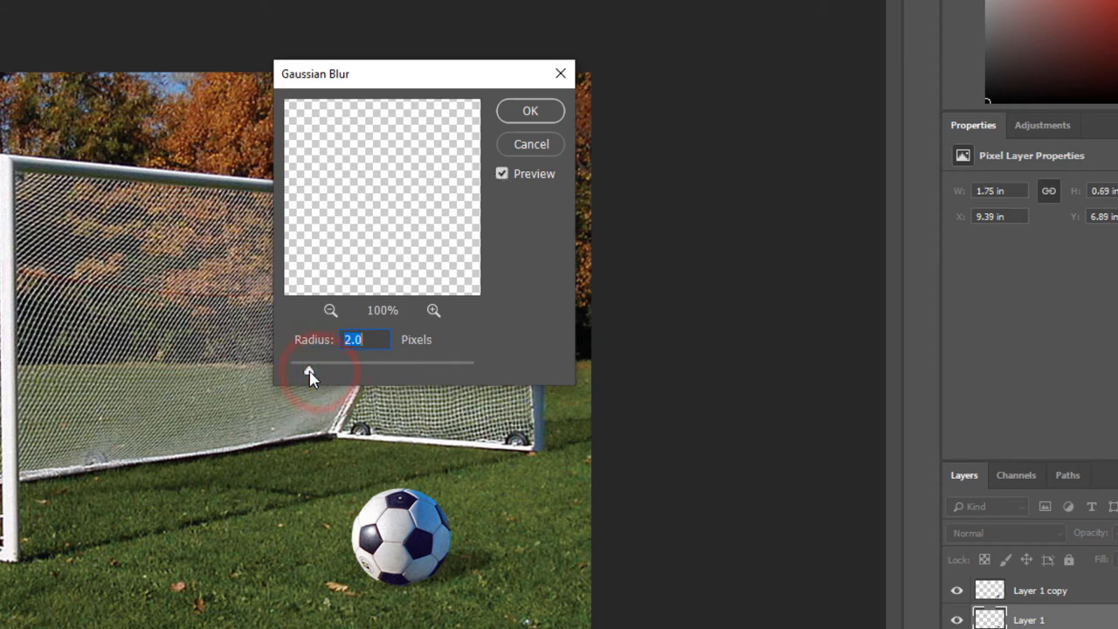
drag(310, 371, 306, 371)
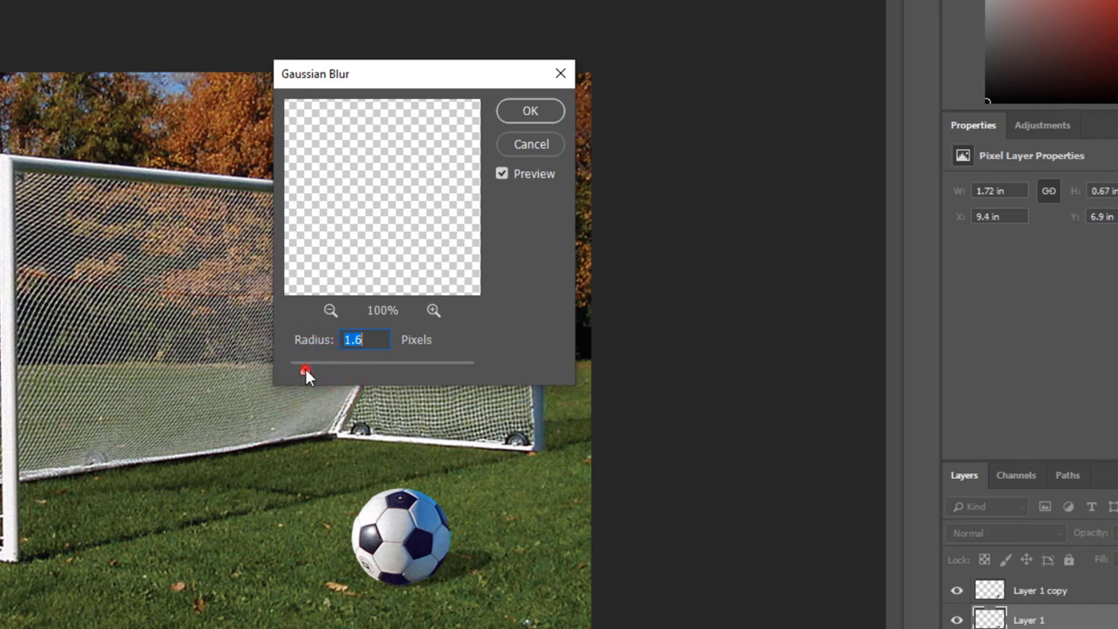
drag(305, 361, 315, 360)
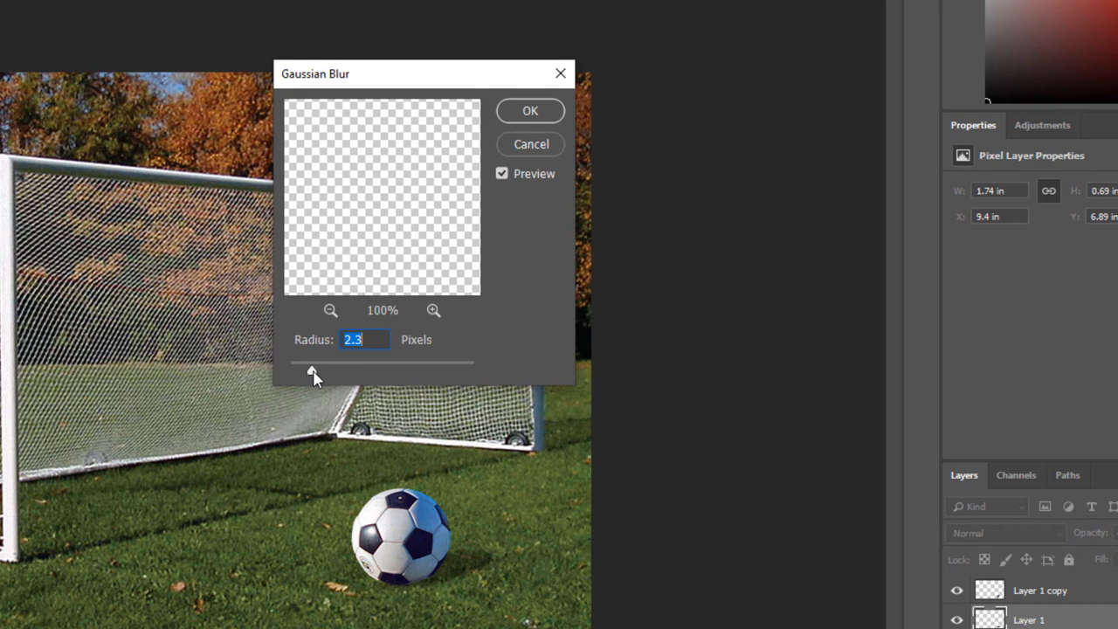
click(312, 361)
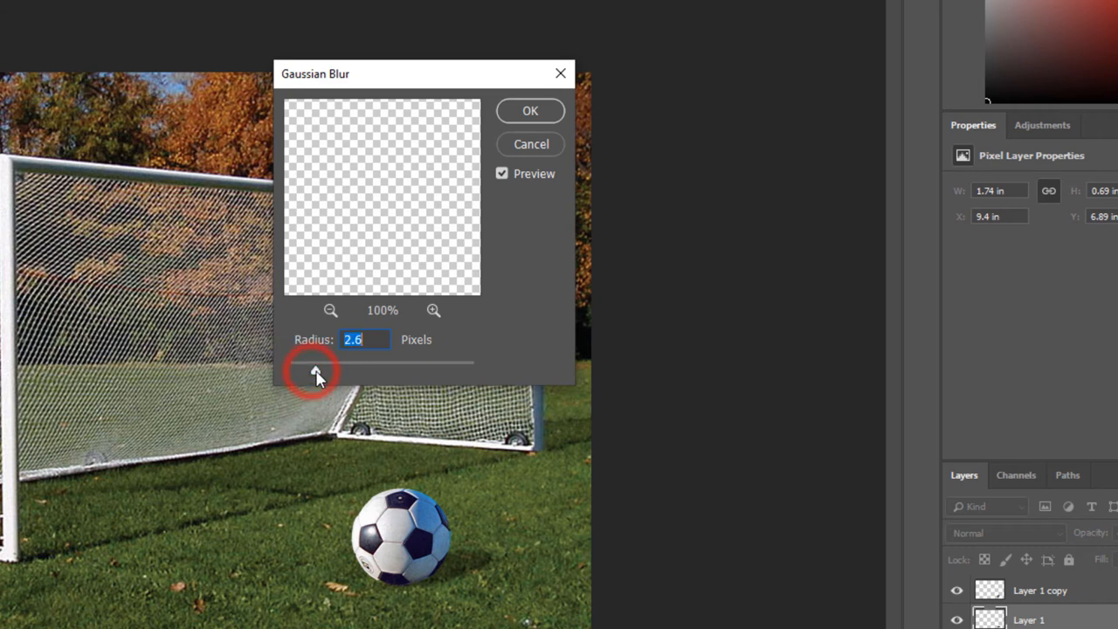
drag(314, 361, 319, 361)
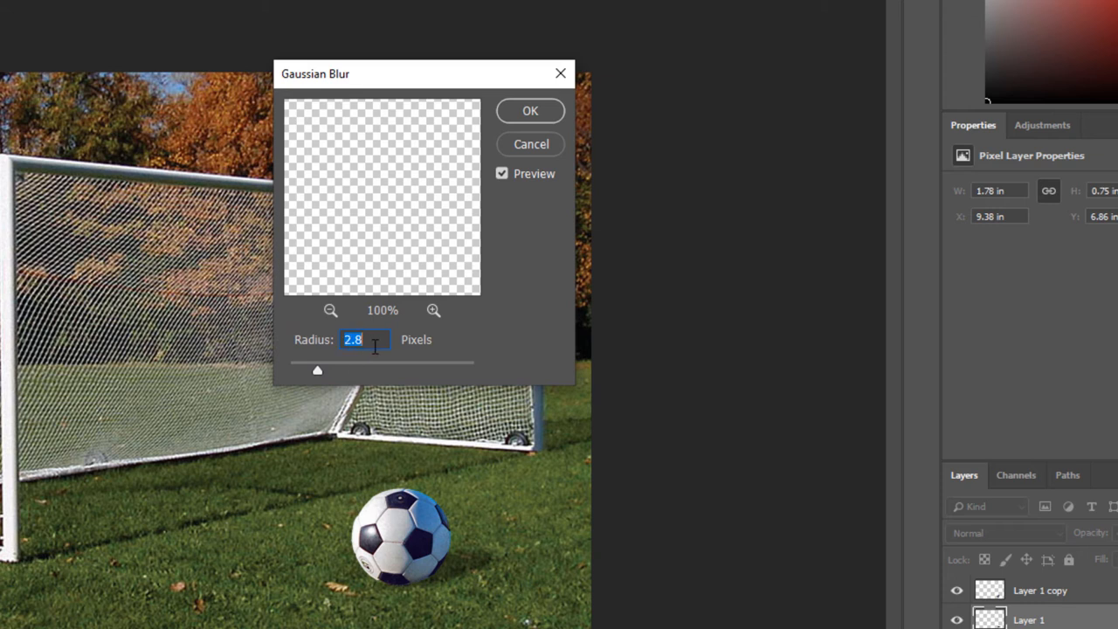
mouse_move(355, 365)
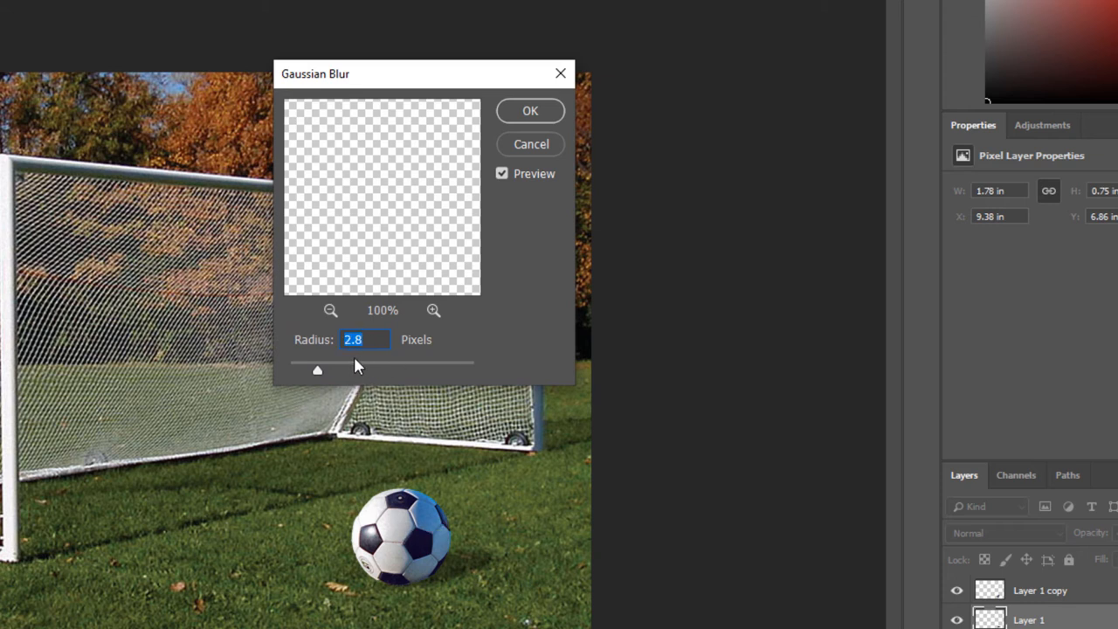
drag(317, 370, 320, 370)
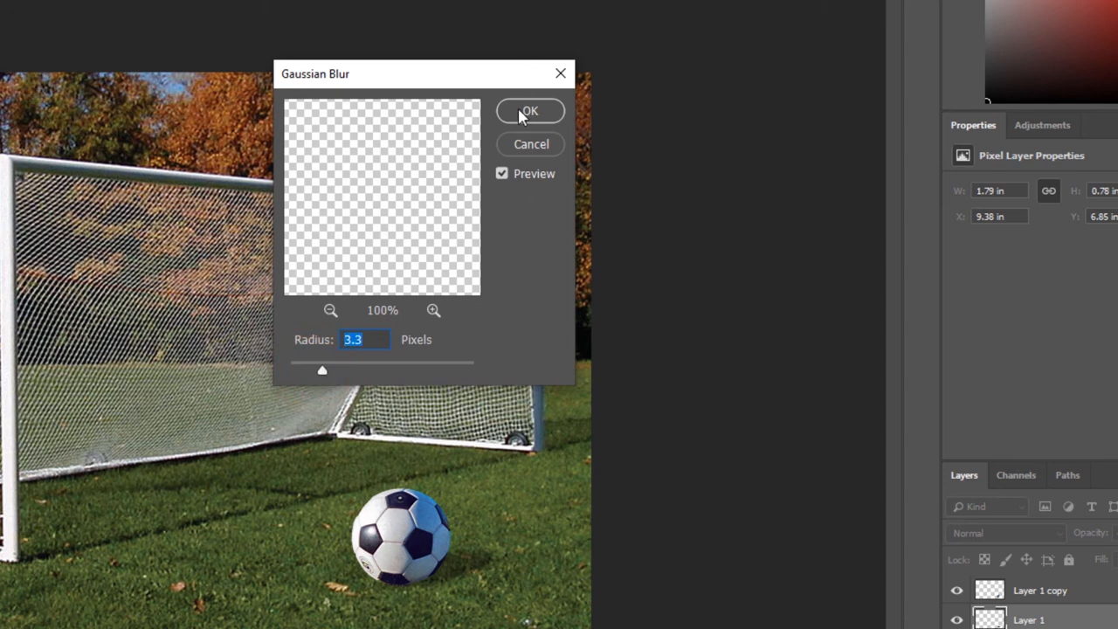
click(529, 111)
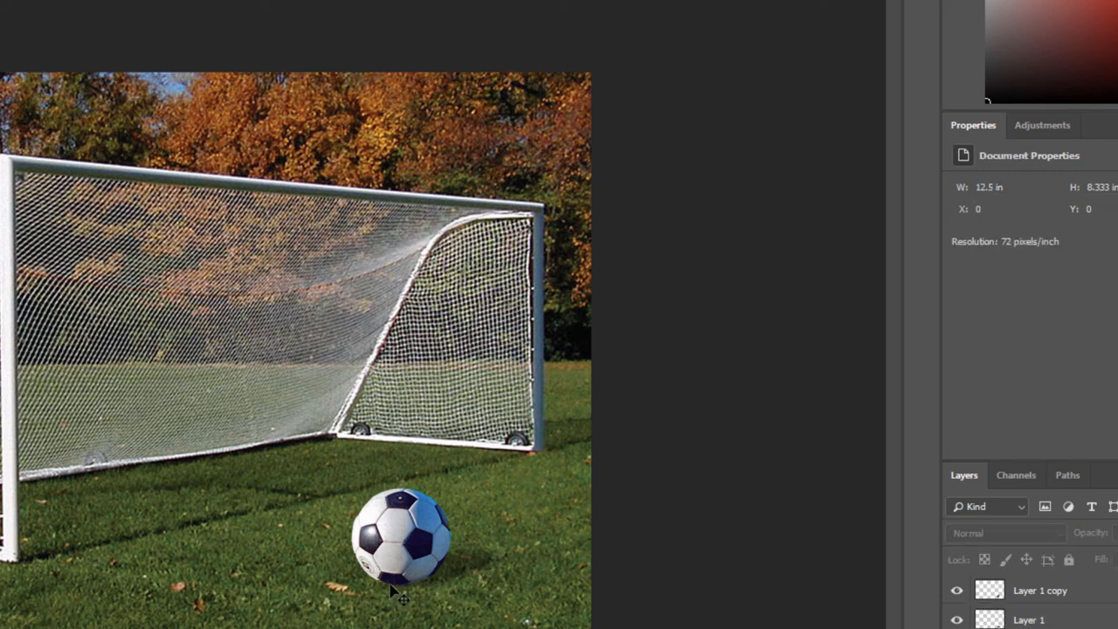
mouse_move(399, 597)
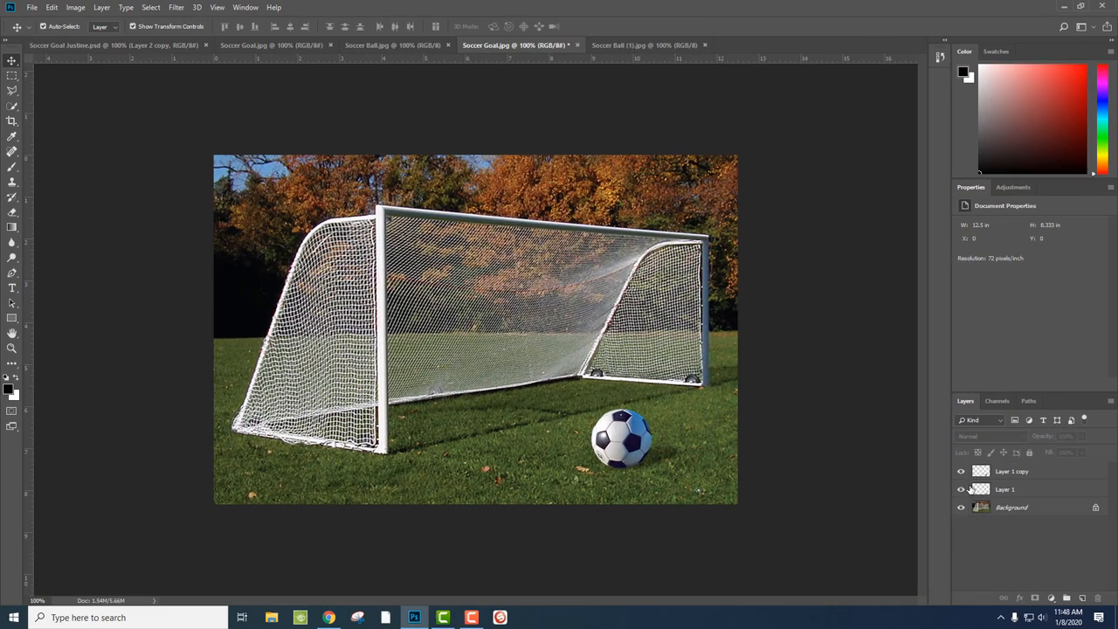
Select the Background layer and set a Clone Stamp source on the grass below the ball
click(1011, 507)
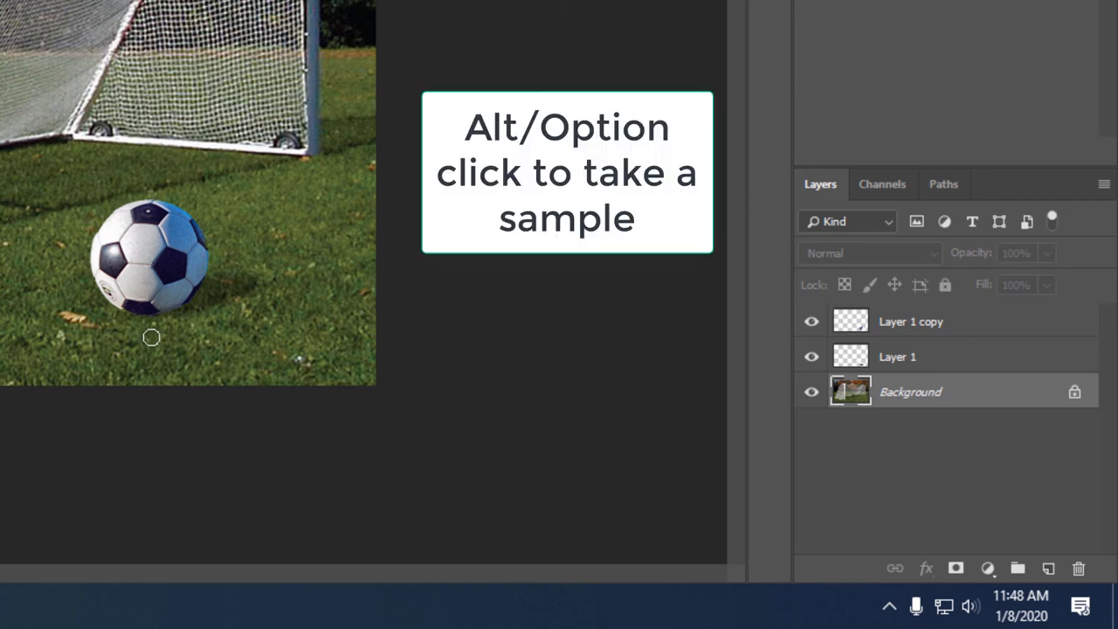
click(151, 337)
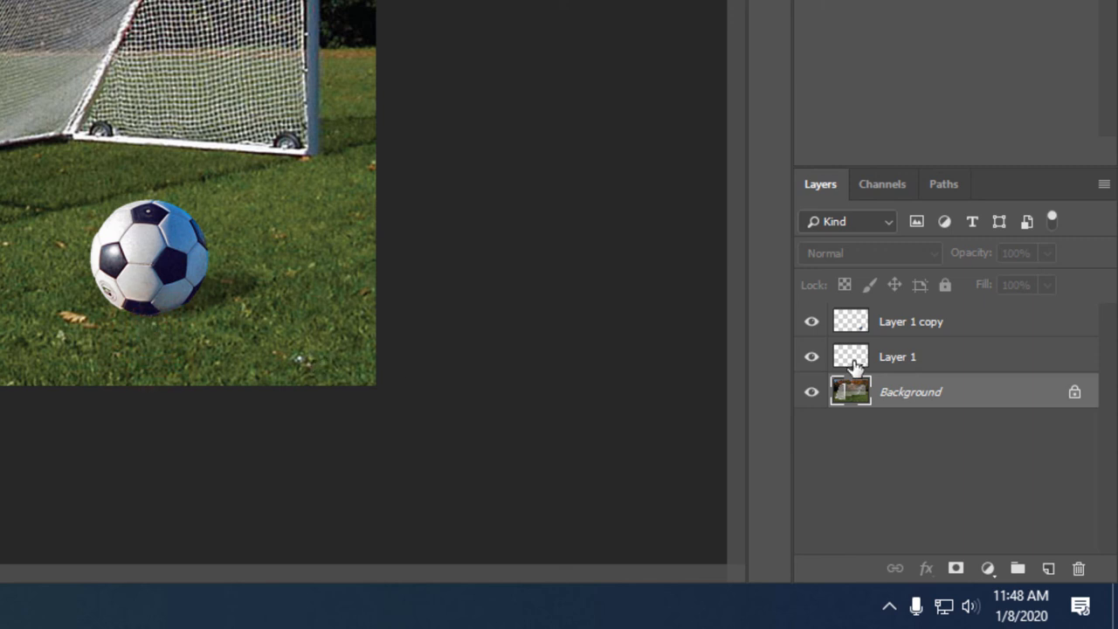
mouse_move(887, 322)
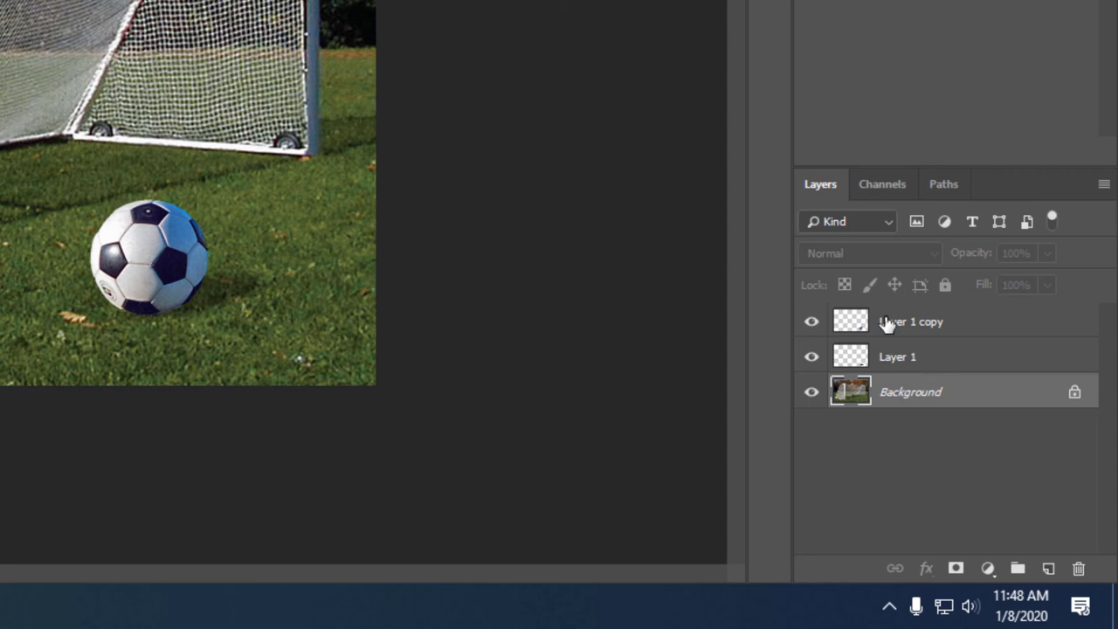